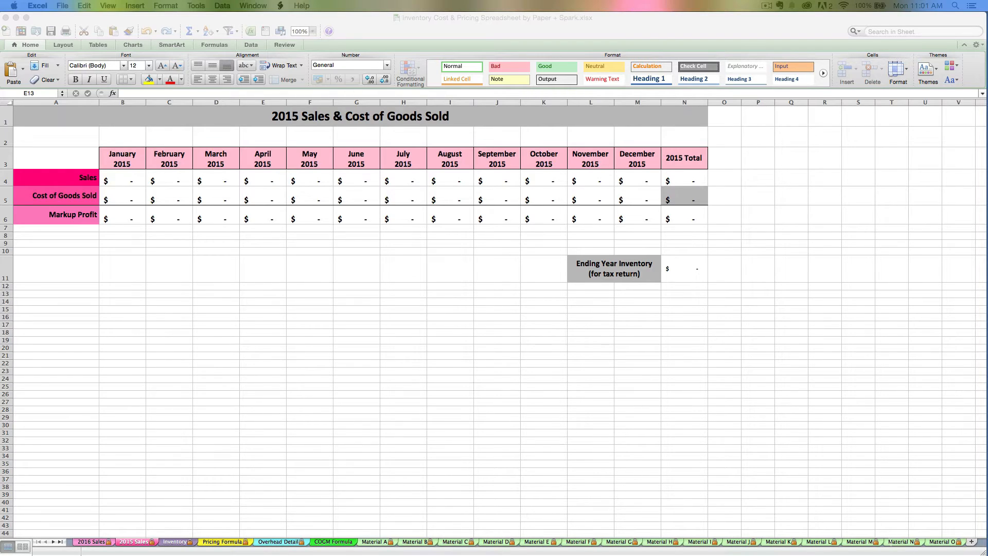
mouse_move(525, 238)
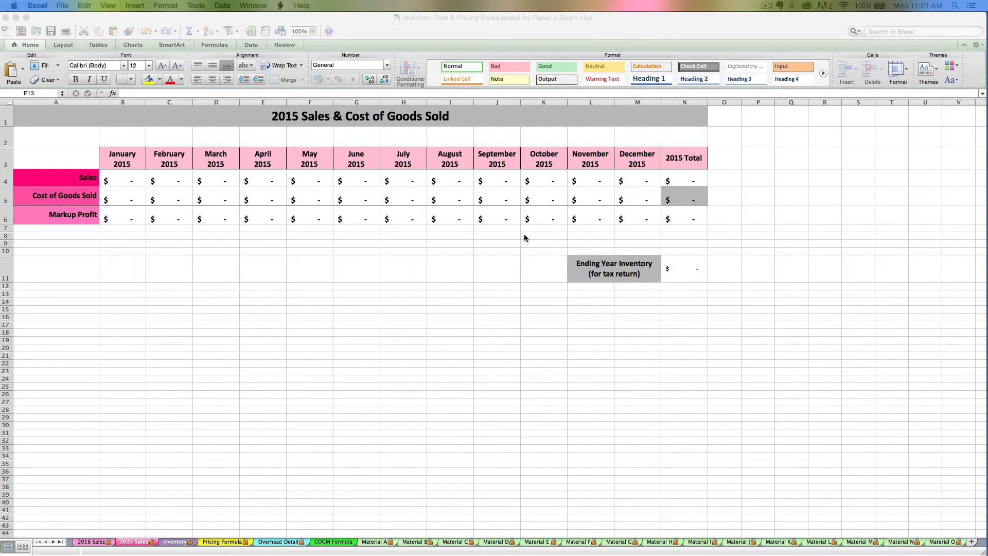
mouse_move(336, 413)
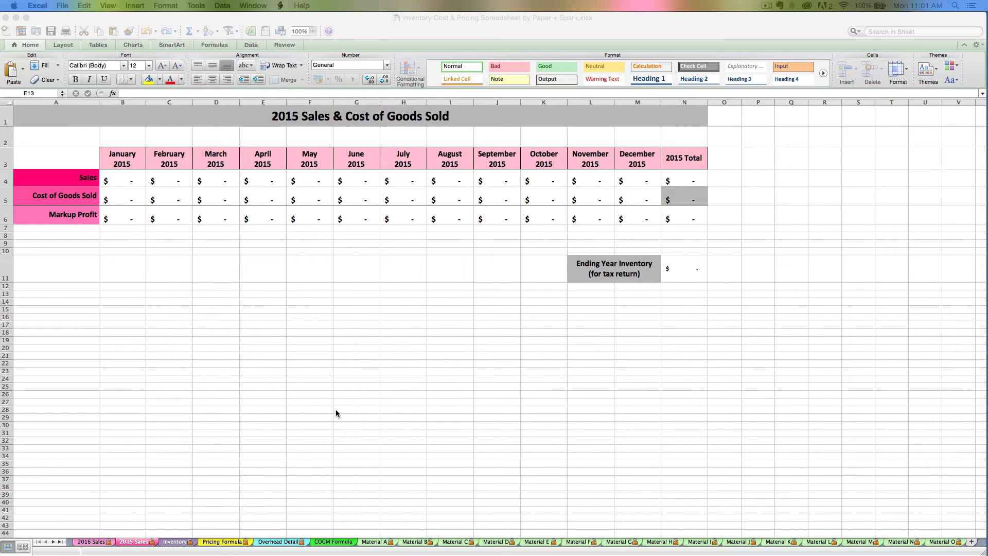
mouse_move(323, 426)
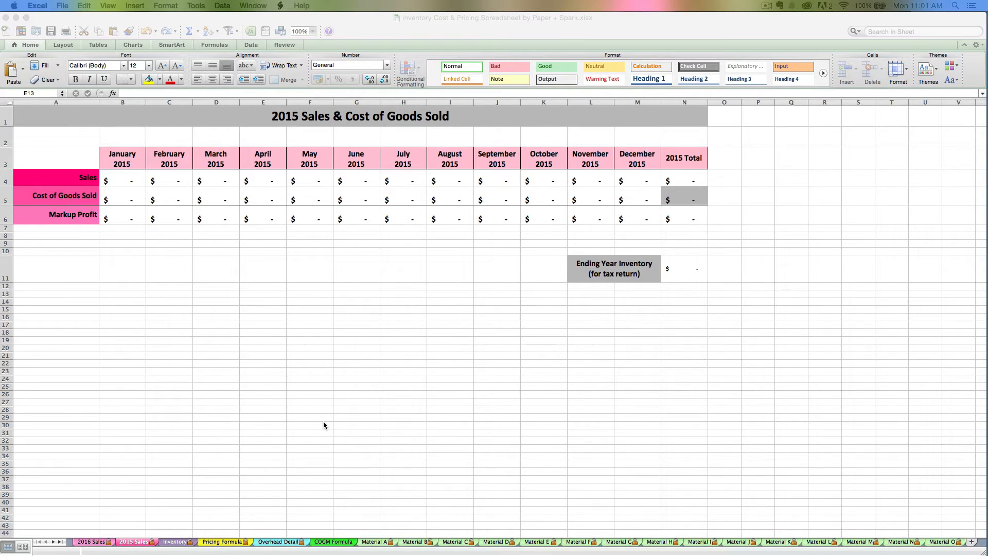
mouse_move(318, 427)
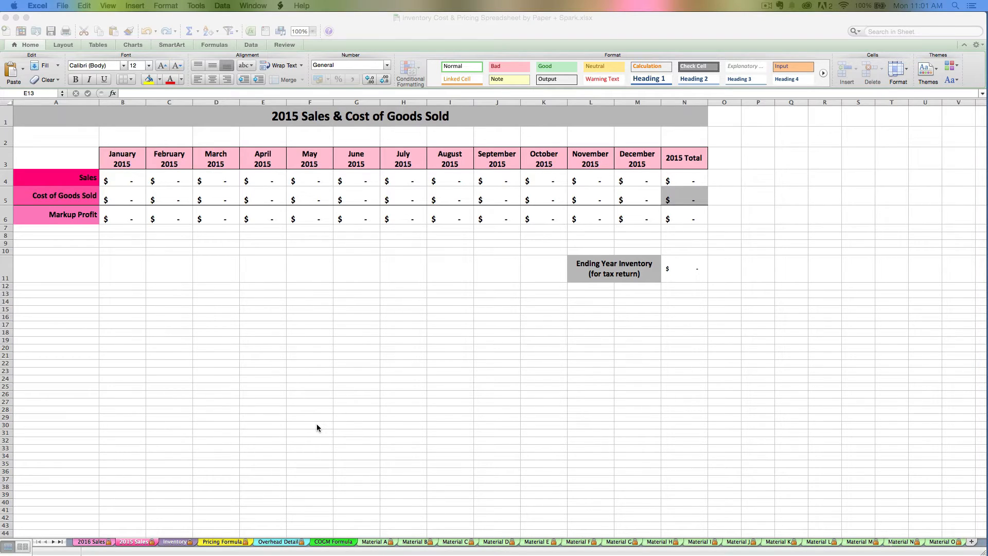
mouse_move(333, 466)
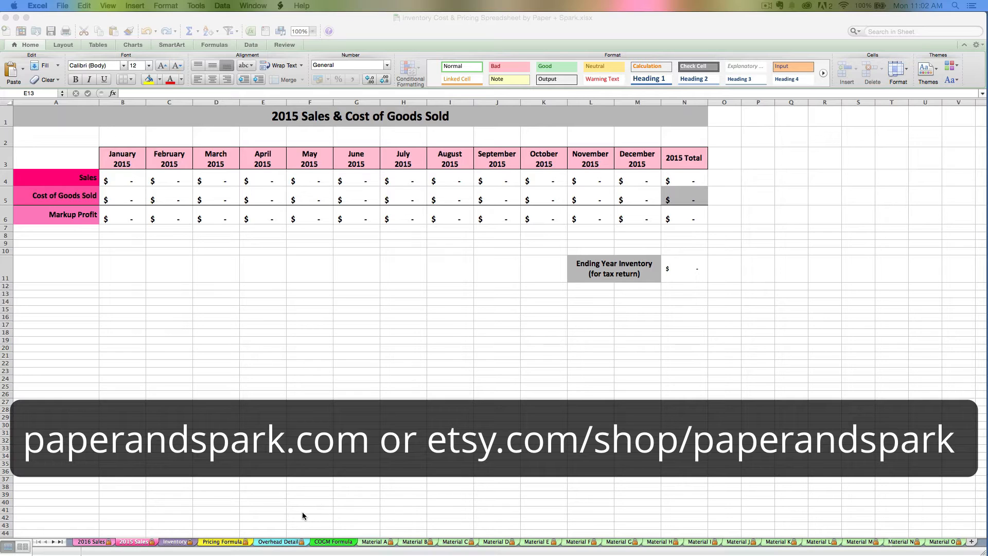
mouse_move(297, 514)
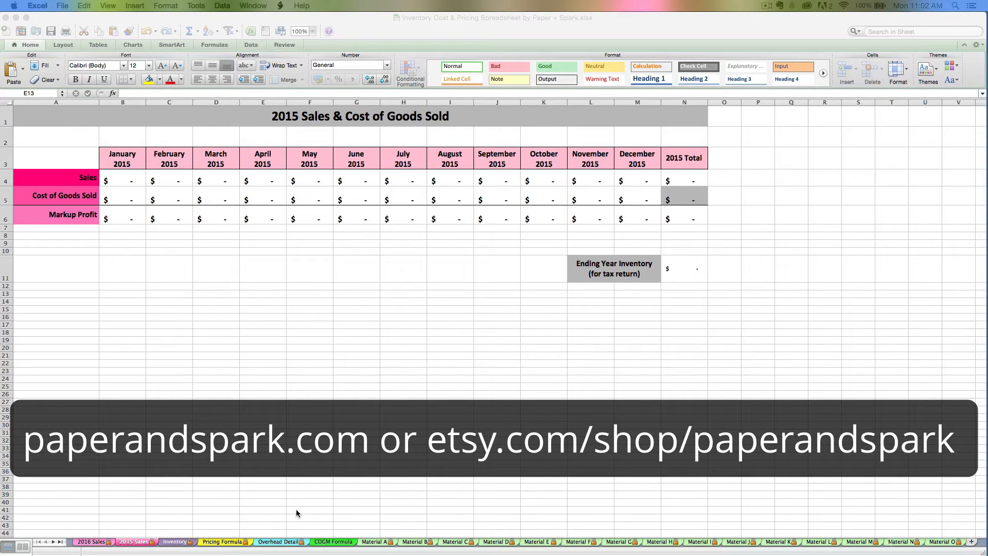
mouse_move(330, 407)
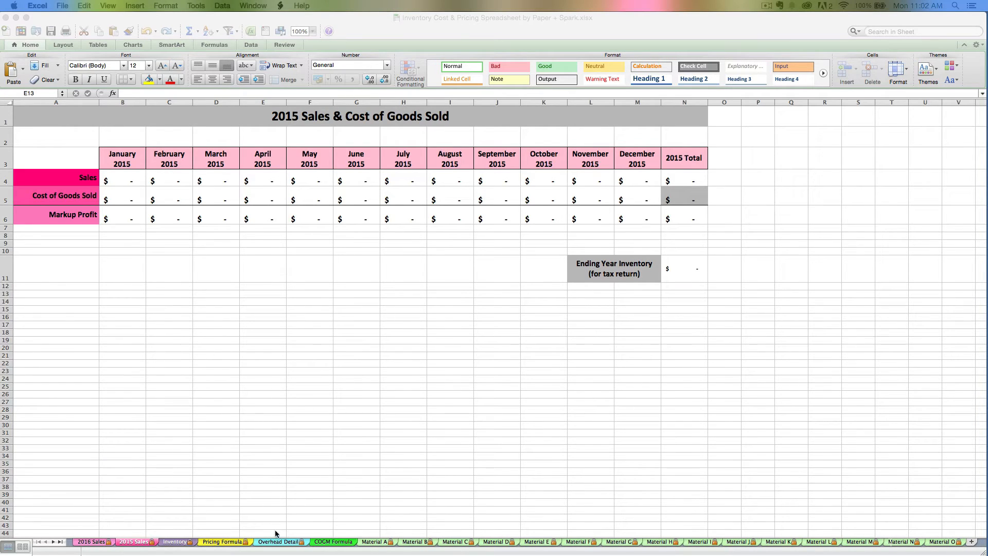
- View the Overhead Detail sheet, then switch to the empty Material B raw-material sheet
left_click(263, 293)
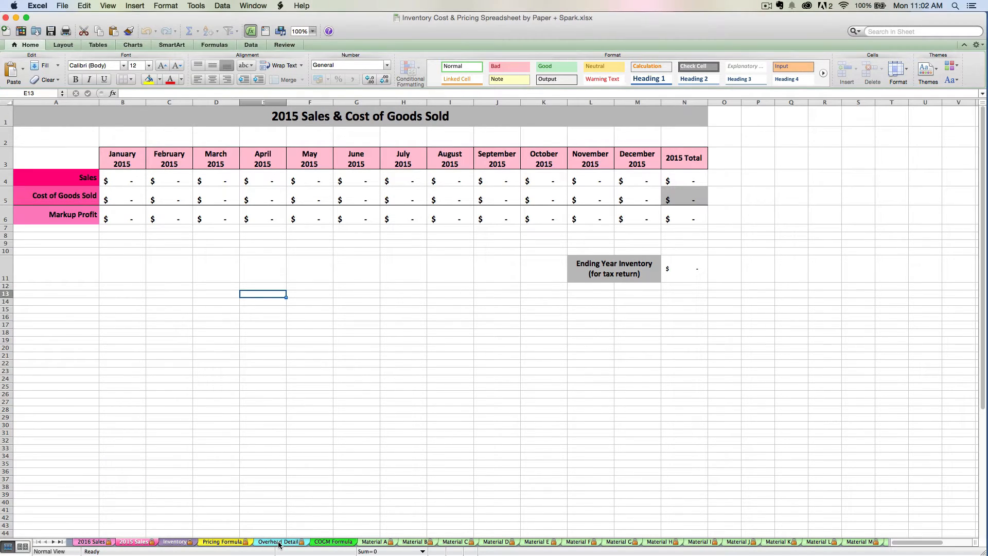
left_click(277, 541)
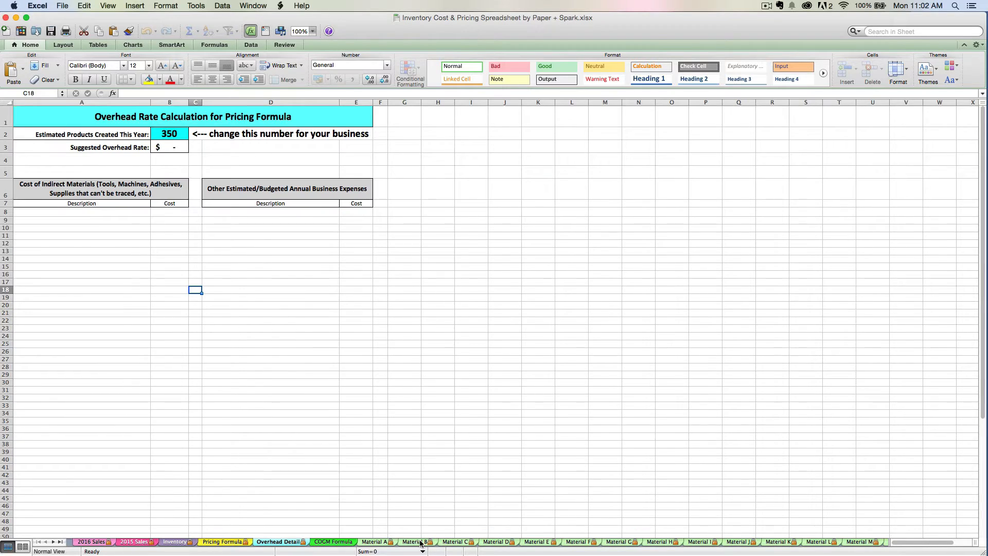
left_click(415, 541)
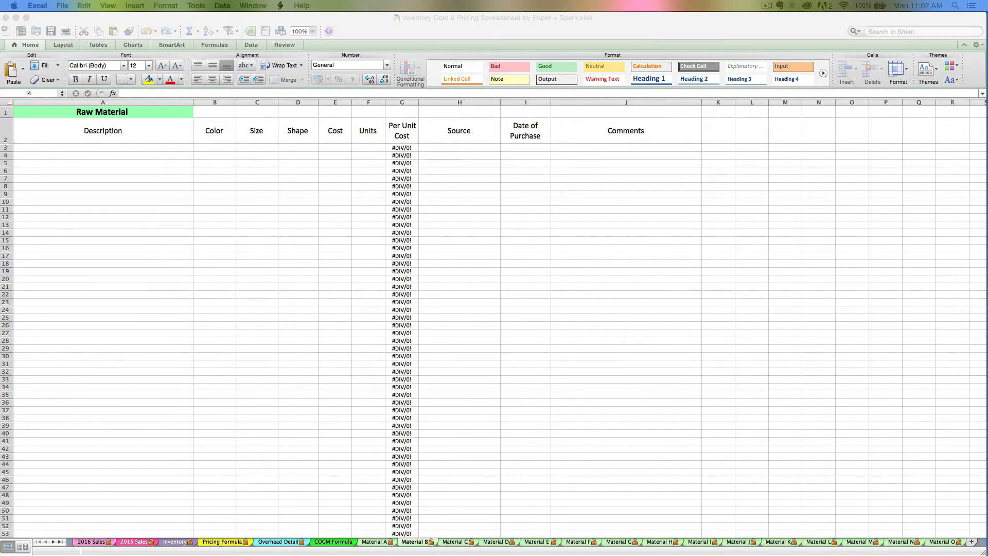
mouse_move(946, 320)
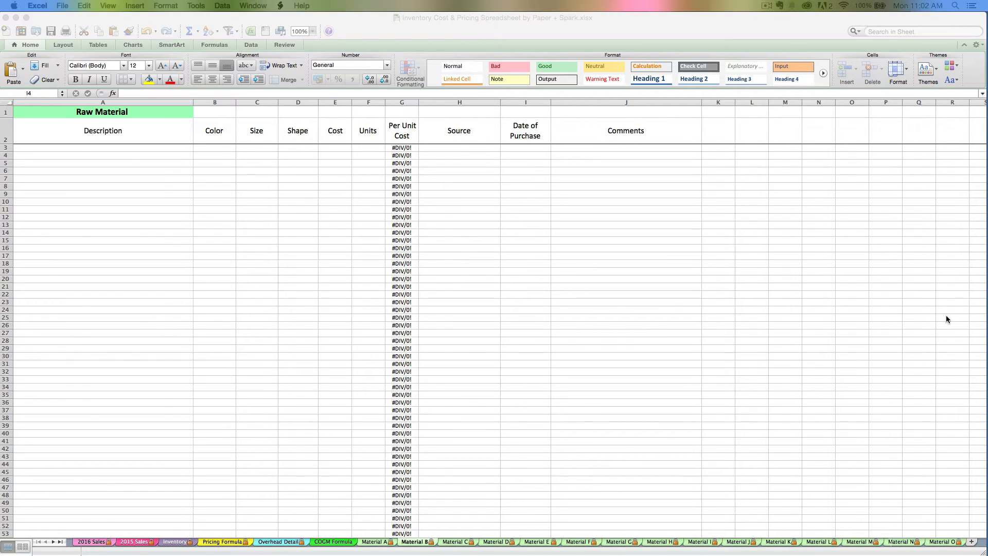
mouse_move(628, 334)
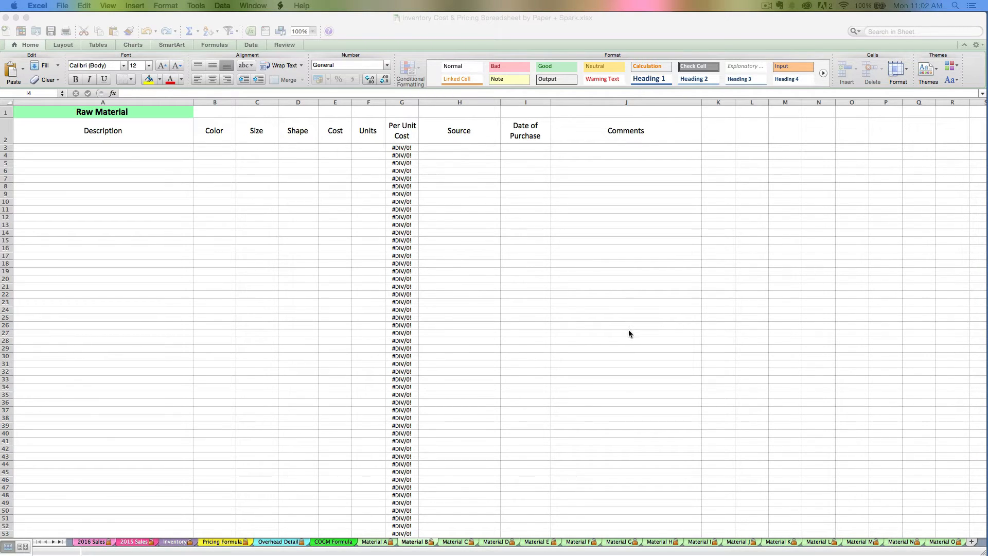
mouse_move(725, 377)
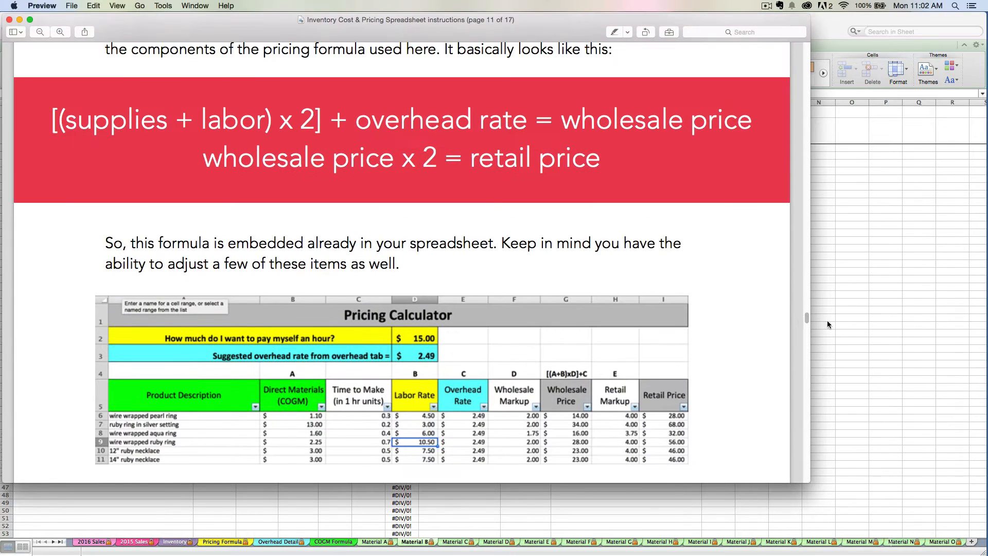
mouse_move(839, 336)
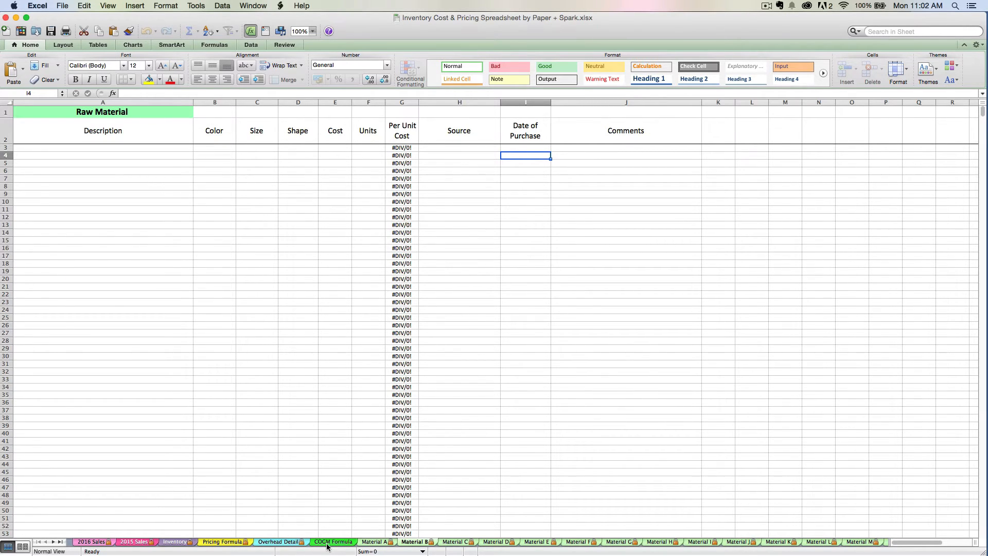
- Review the COGM Formula calculator columns, then move to a 2015 Sales & Cost of Goods Sold sheet
left_click(333, 541)
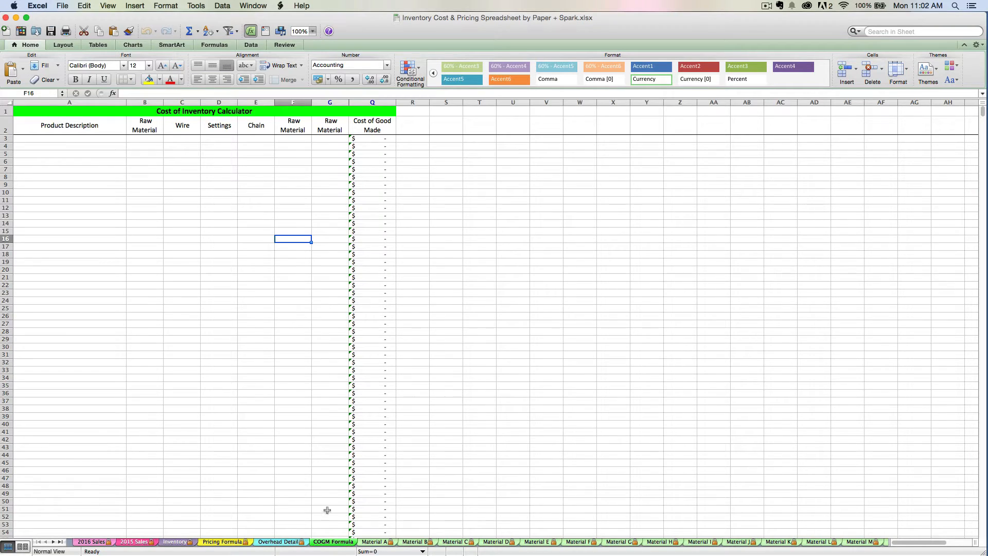
mouse_move(332, 494)
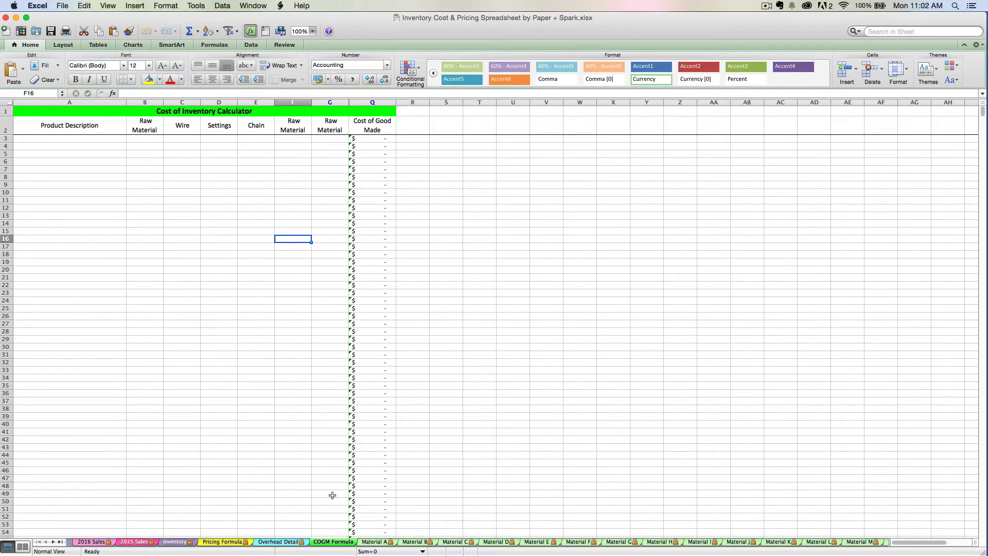
mouse_move(335, 494)
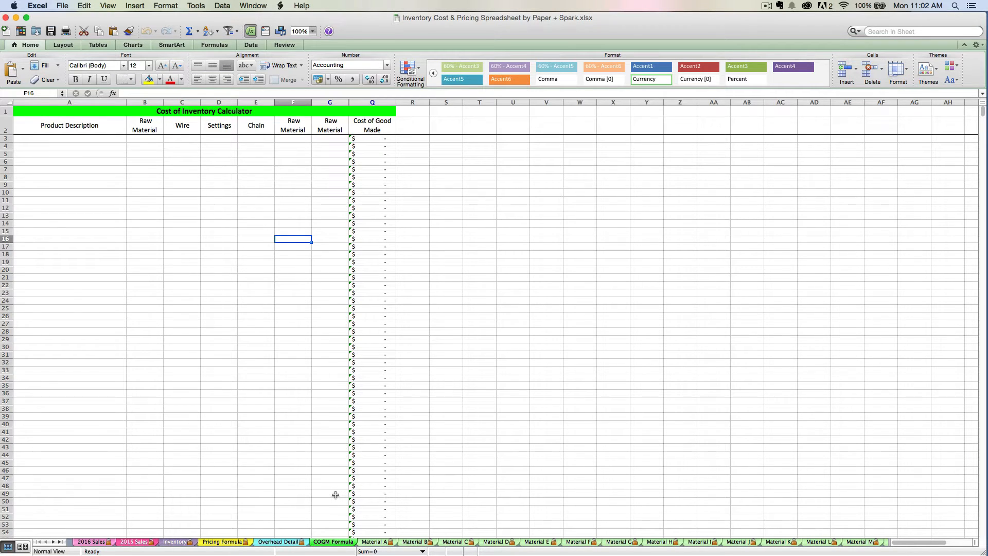
mouse_move(331, 494)
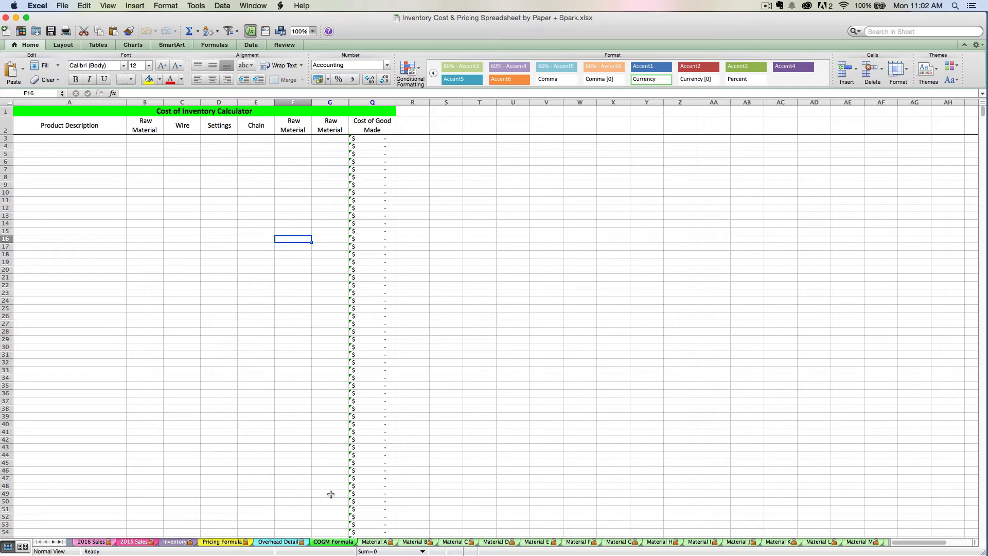
mouse_move(337, 511)
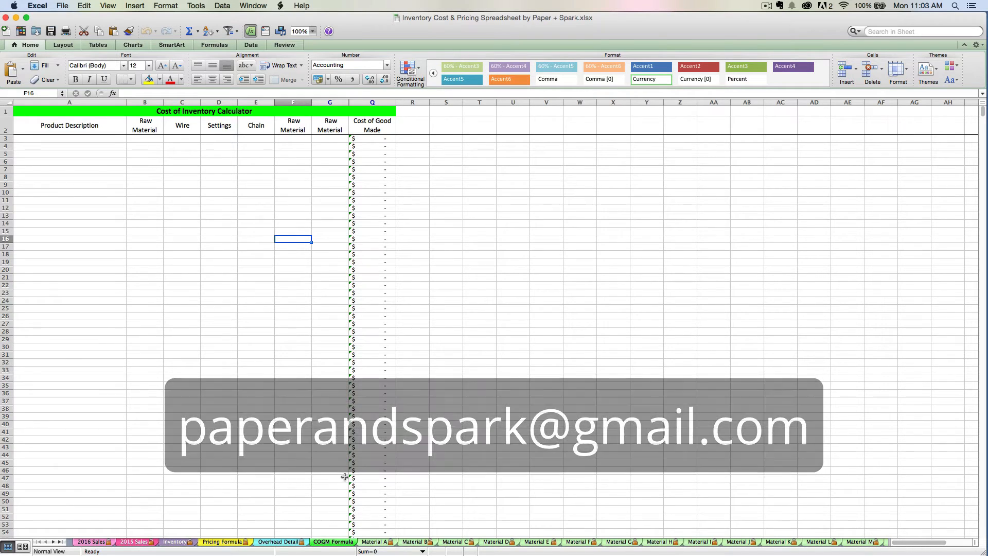
left_click(135, 541)
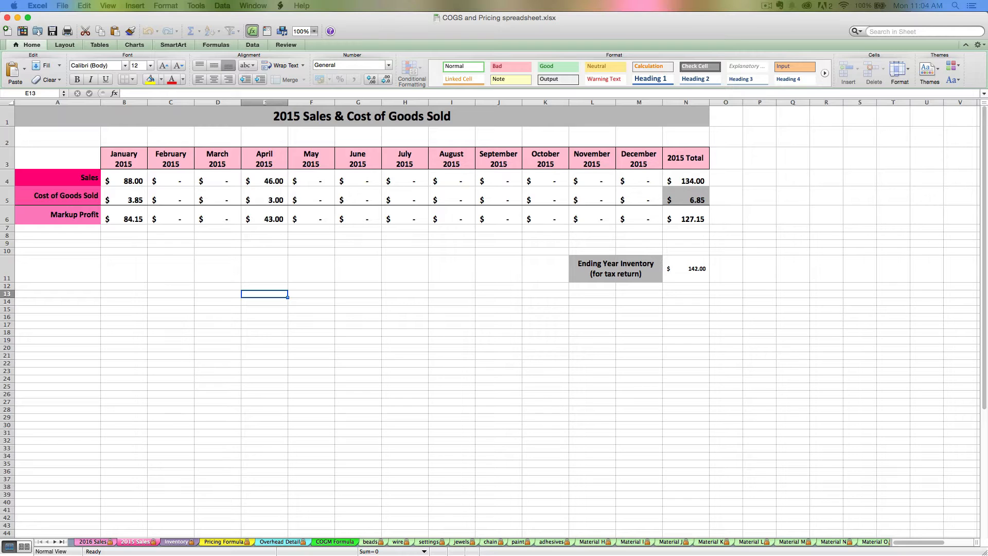
- Switch to the COGS and Pricing spreadsheet.xlsx window and view its 2016 Sales sheet
left_click(253, 5)
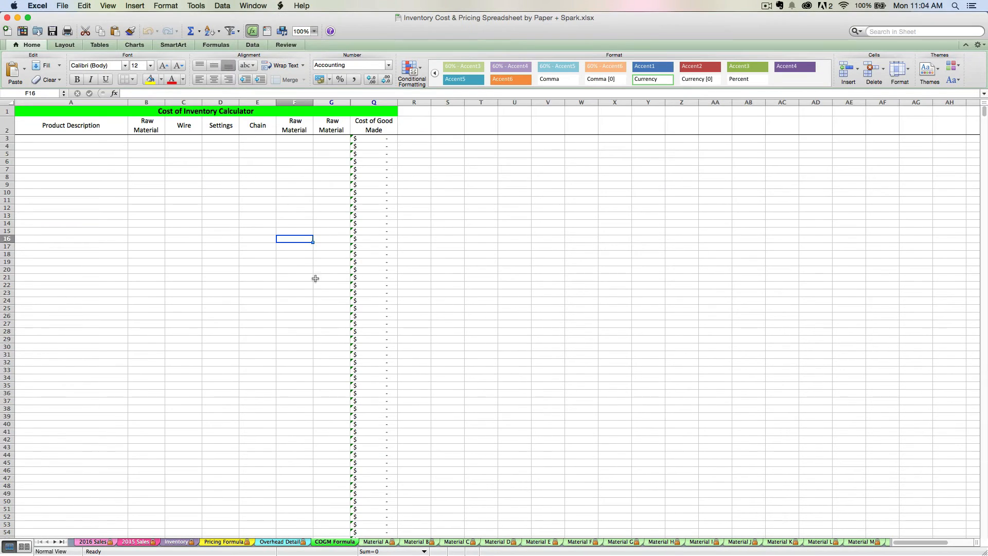
left_click(134, 542)
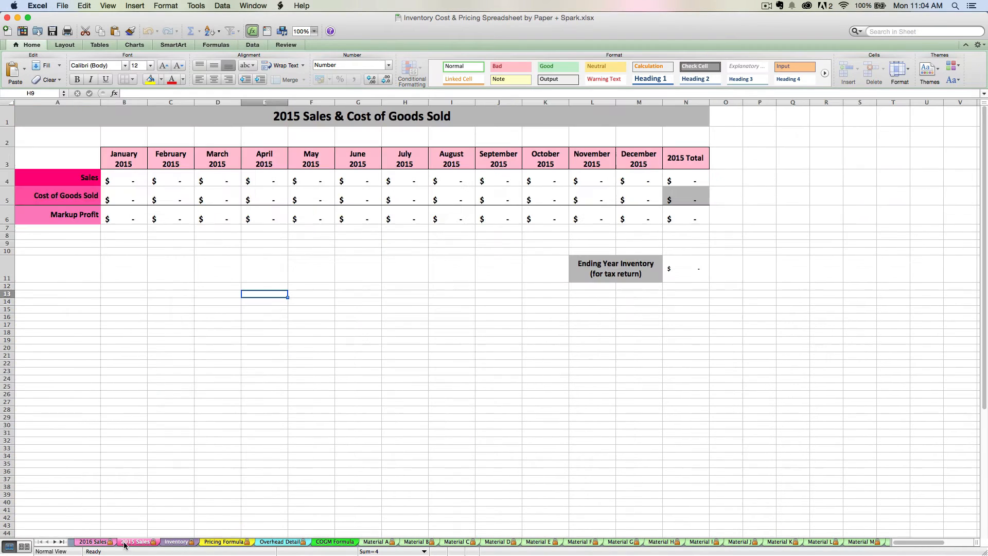
left_click(252, 6)
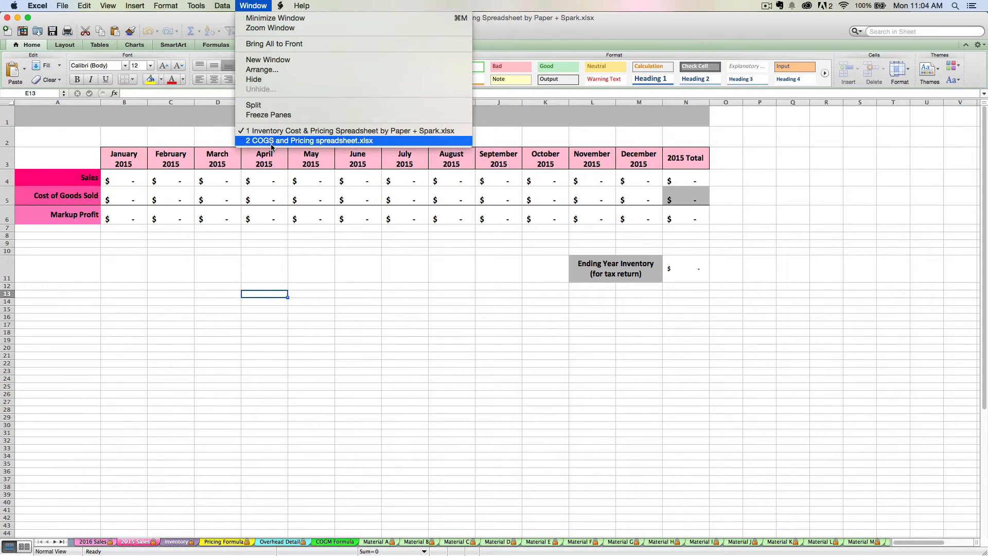
left_click(309, 140)
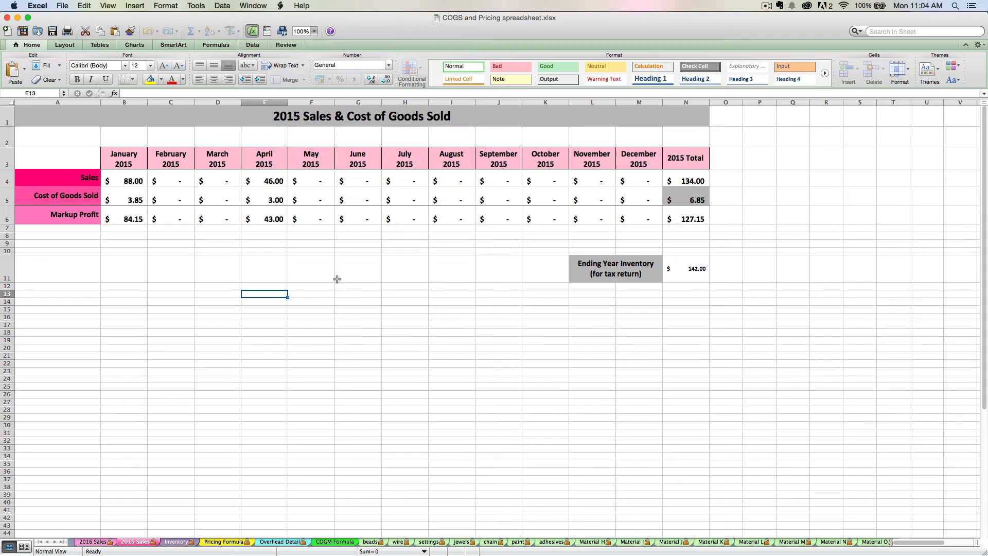
mouse_move(350, 135)
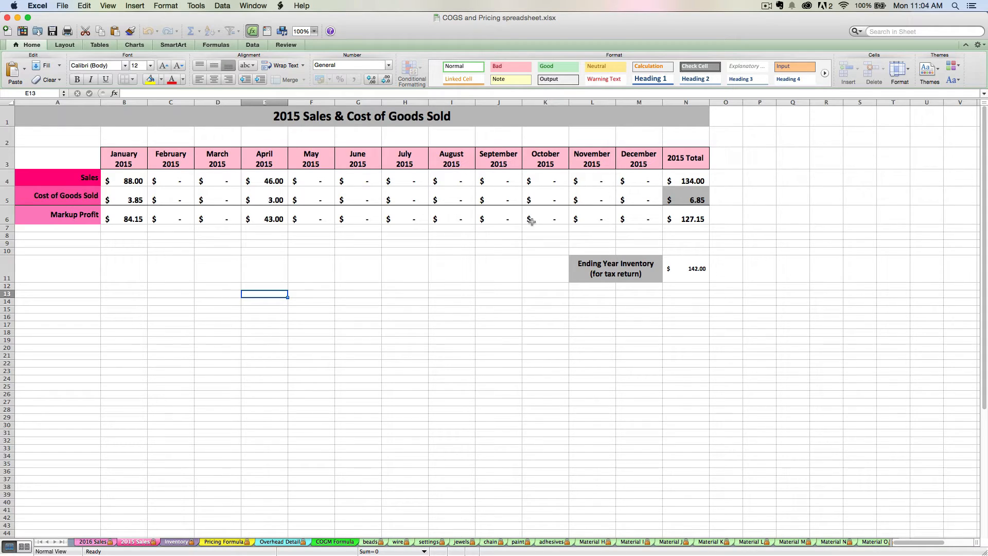
mouse_move(530, 217)
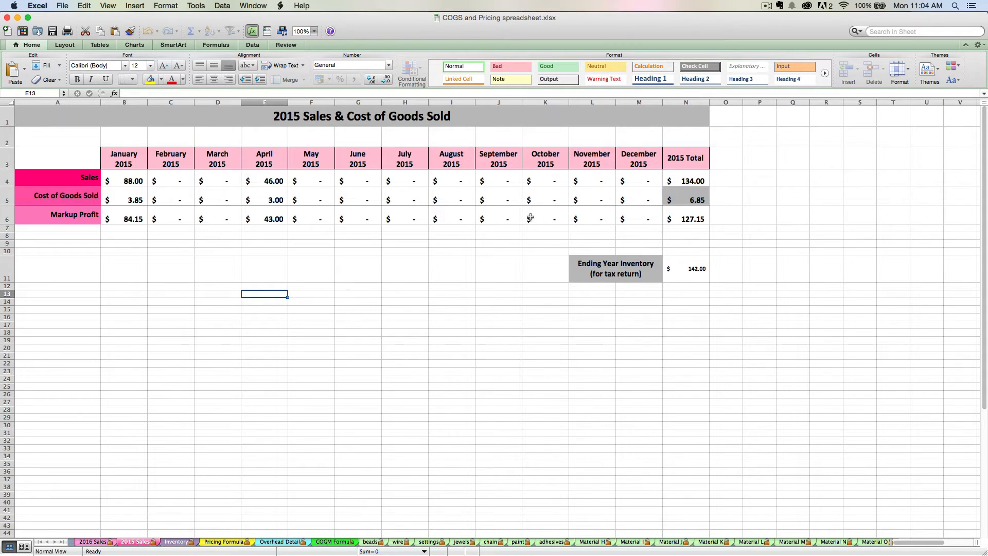
left_click(93, 541)
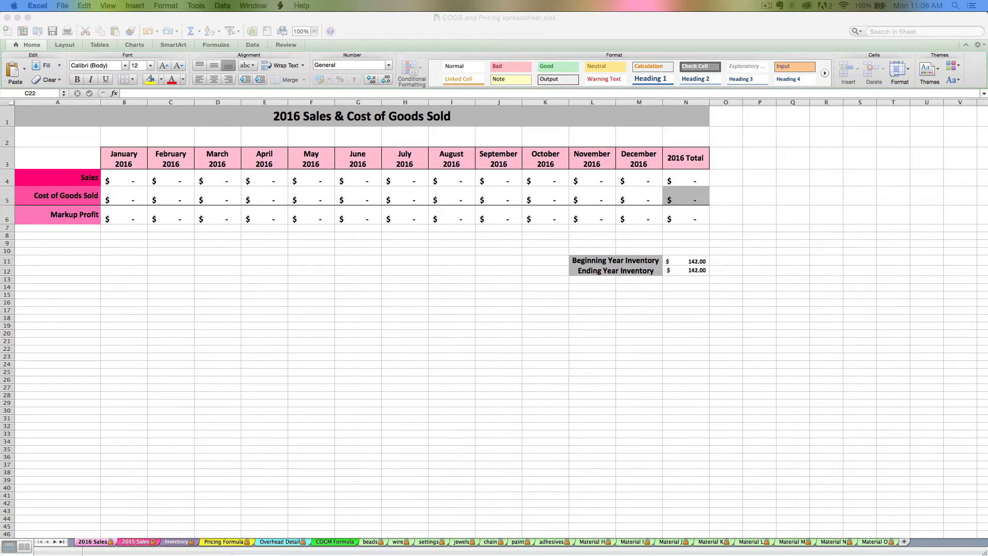
mouse_move(830, 267)
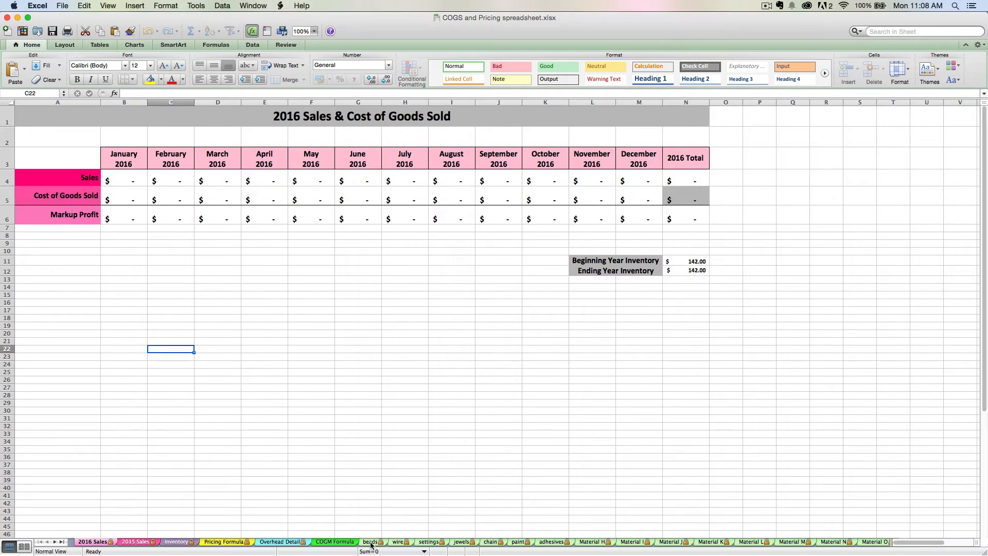
left_click(371, 544)
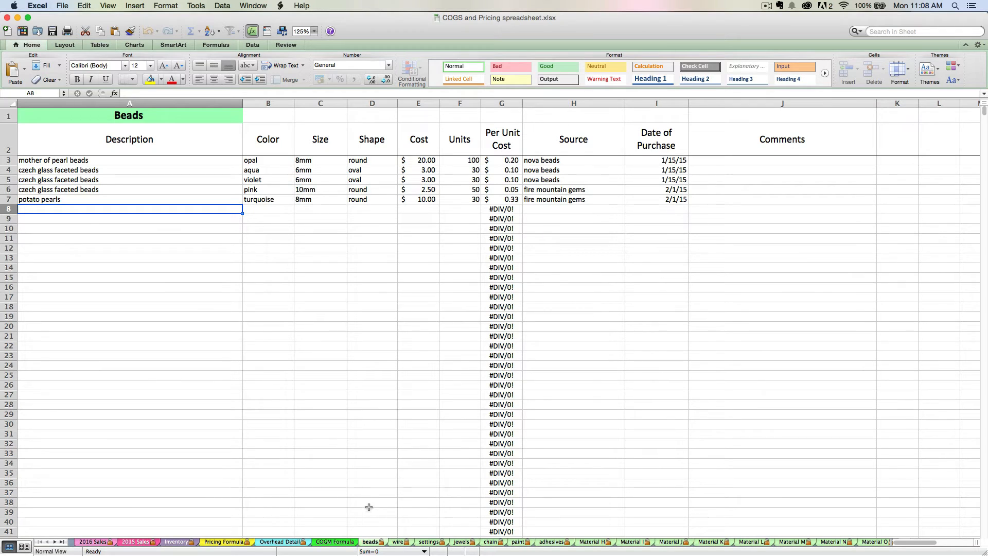
mouse_move(352, 516)
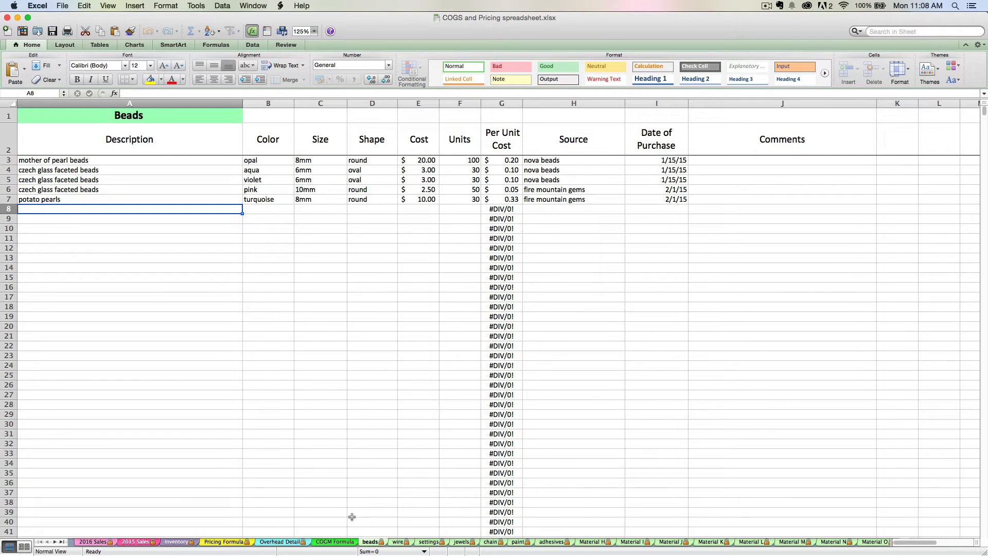
left_click(335, 541)
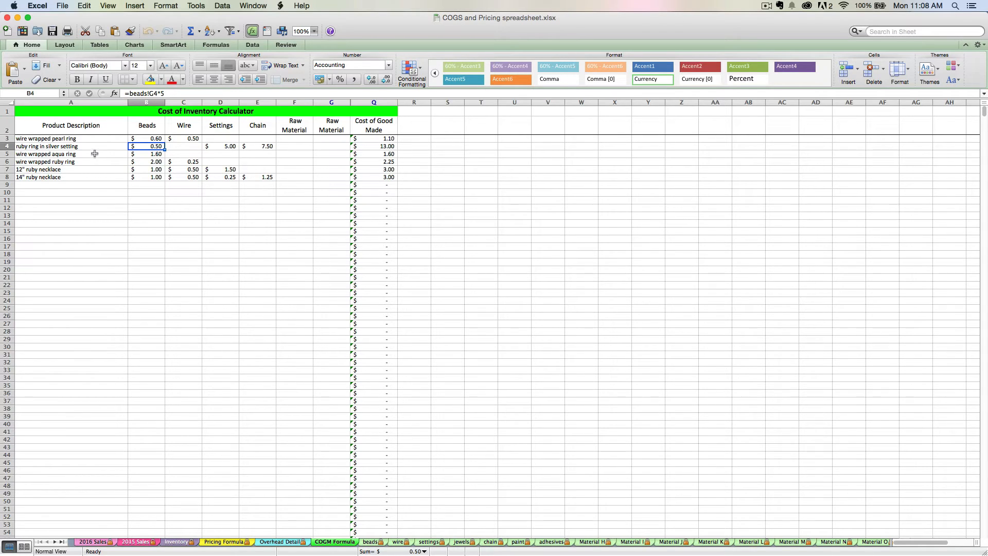
mouse_move(101, 153)
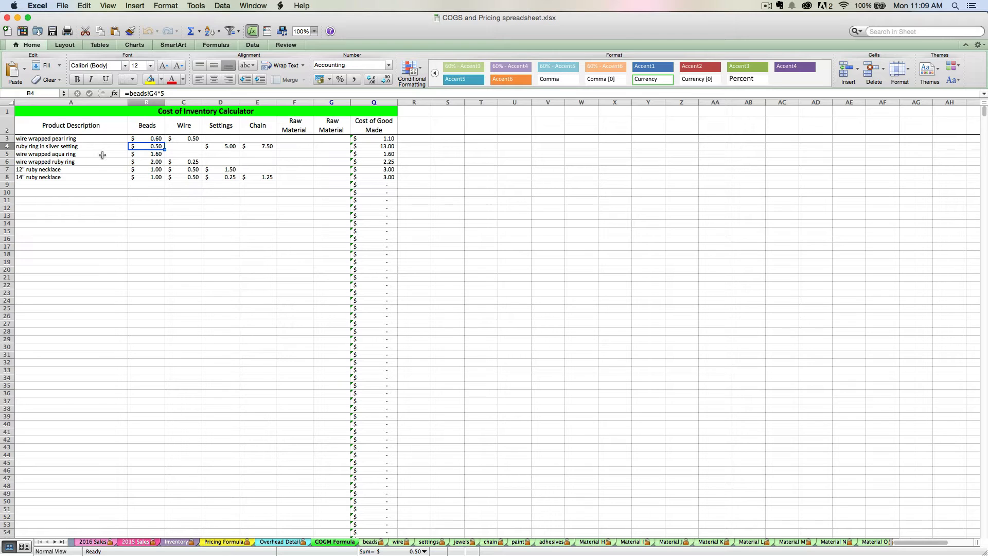
mouse_move(116, 165)
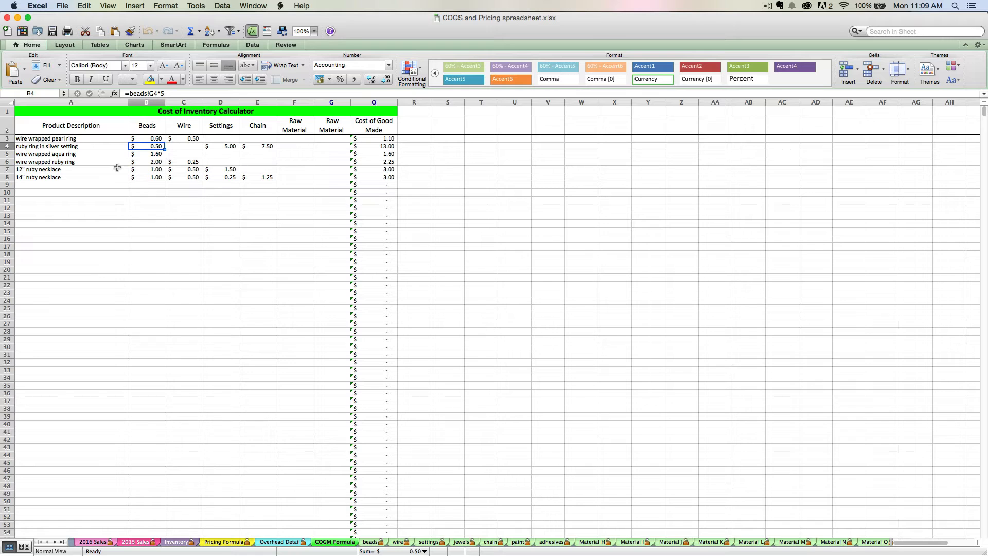
mouse_move(256, 485)
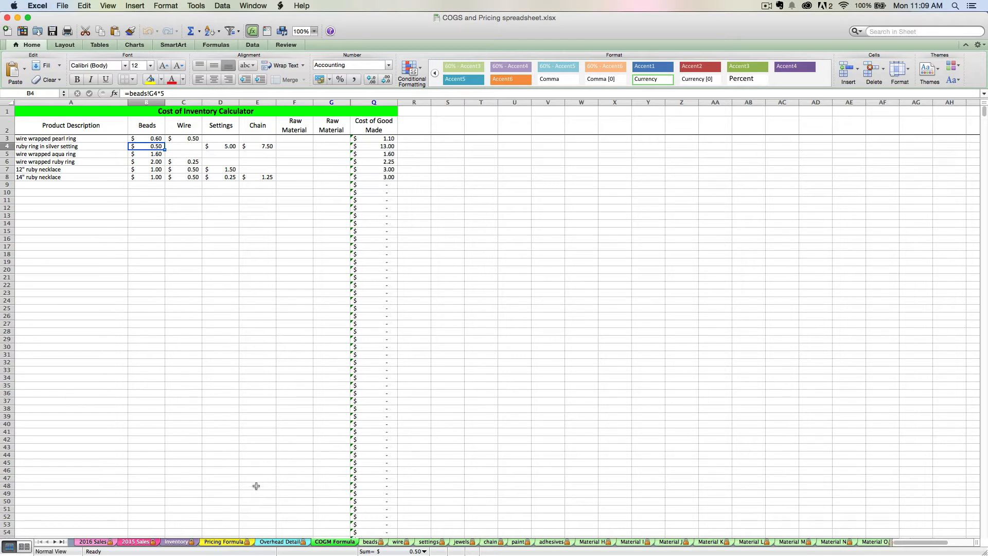
- Show the Pricing Calculator with $15.00 hourly pay and the 2.49 overhead rate
left_click(225, 542)
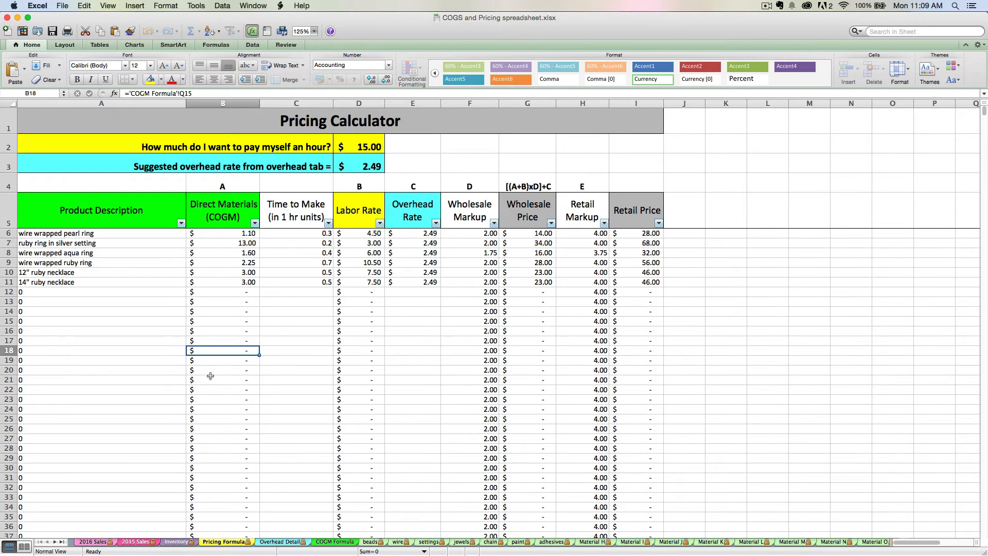
mouse_move(211, 327)
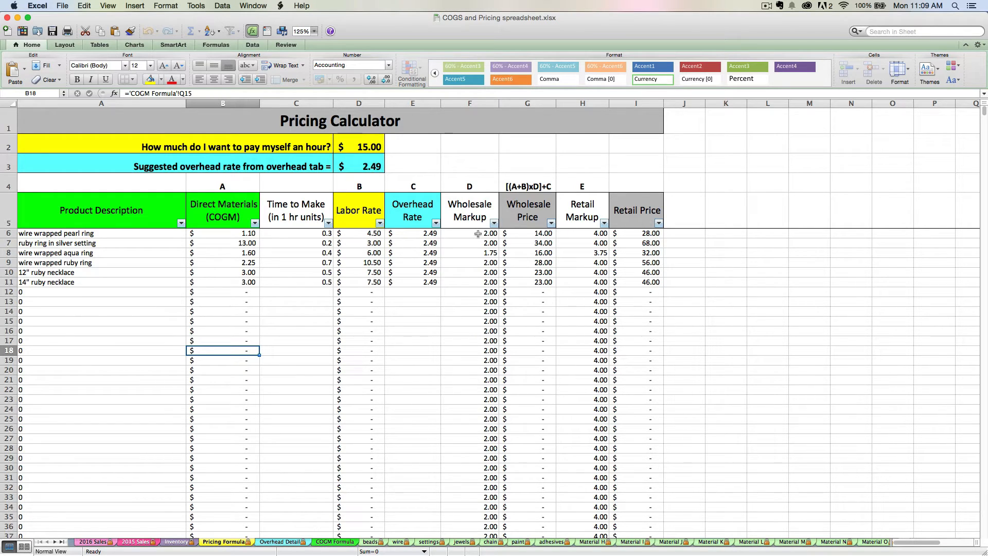
mouse_move(337, 233)
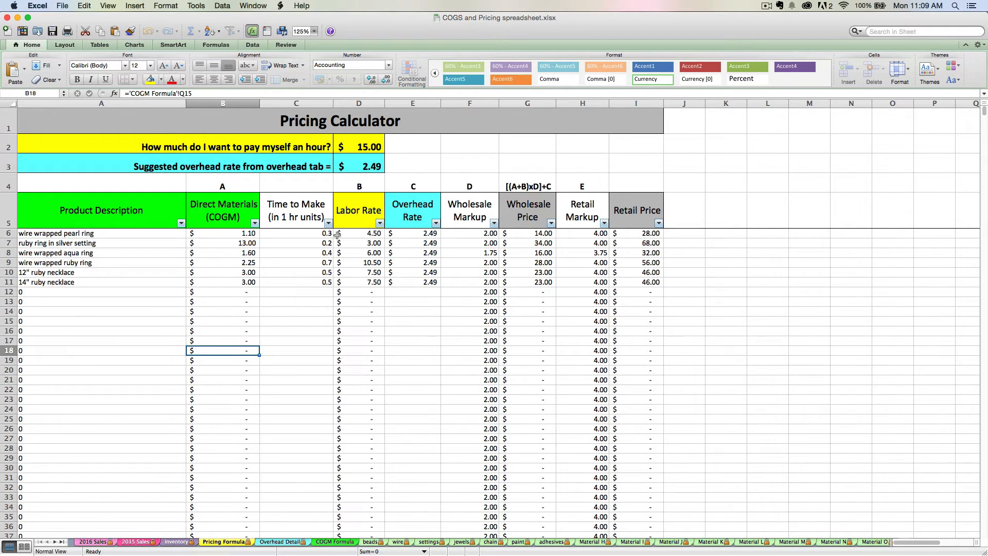
mouse_move(318, 246)
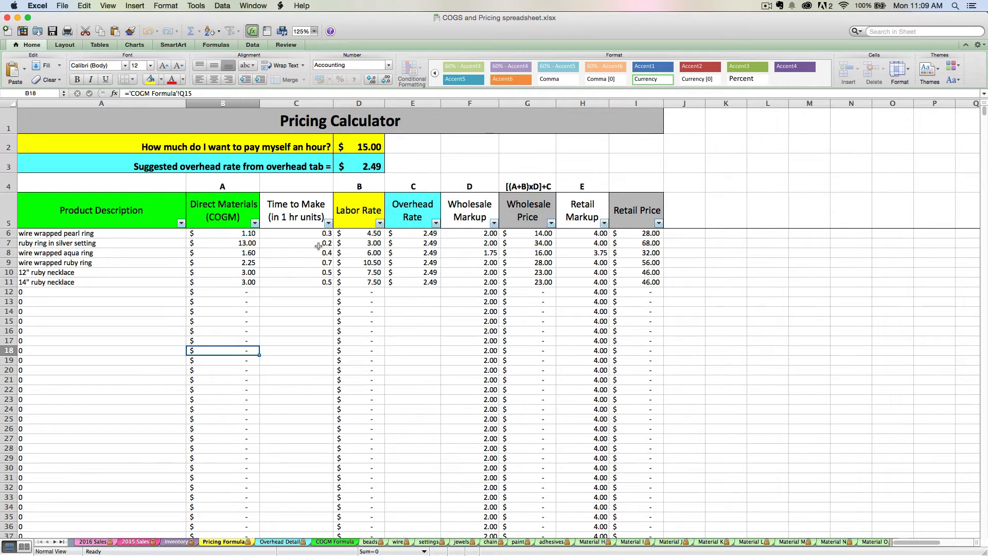
mouse_move(389, 269)
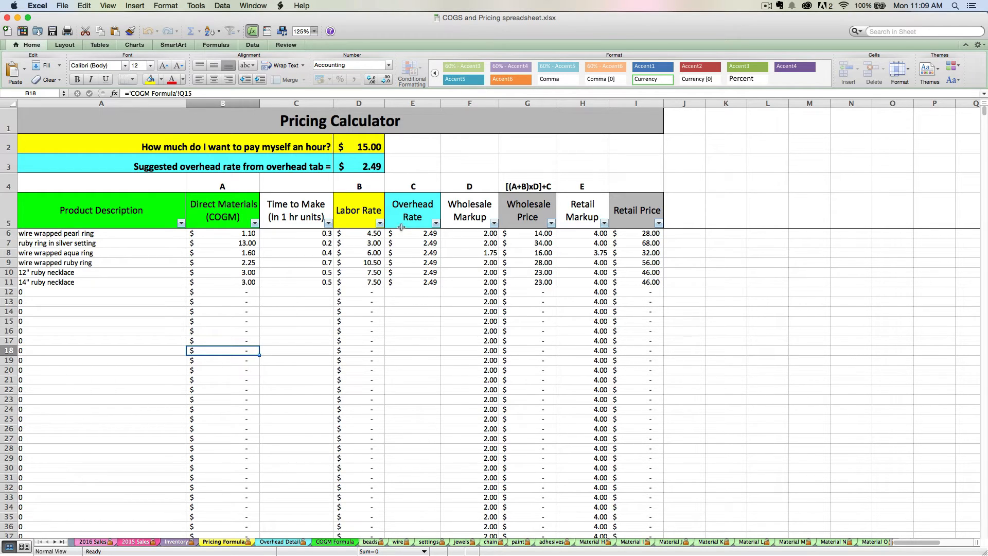
mouse_move(290, 528)
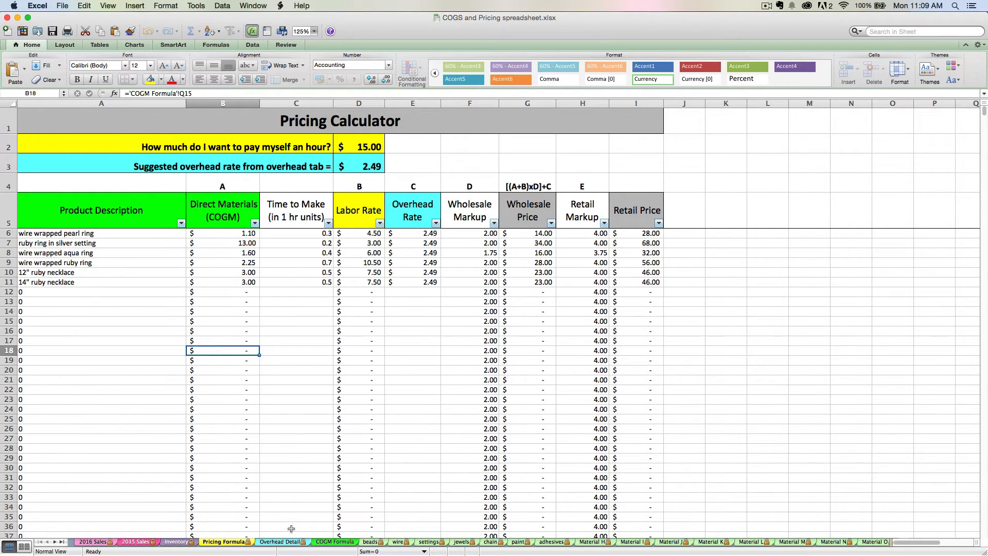
- View Overhead Detail, then the 2015 Sales summary totaling 134.00 sales and 127.15 profit
left_click(280, 541)
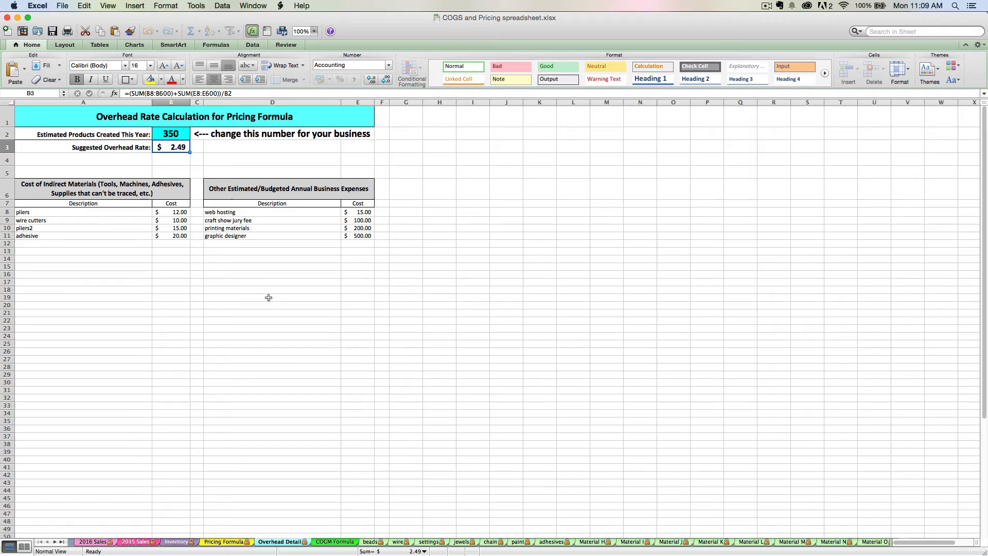
mouse_move(177, 155)
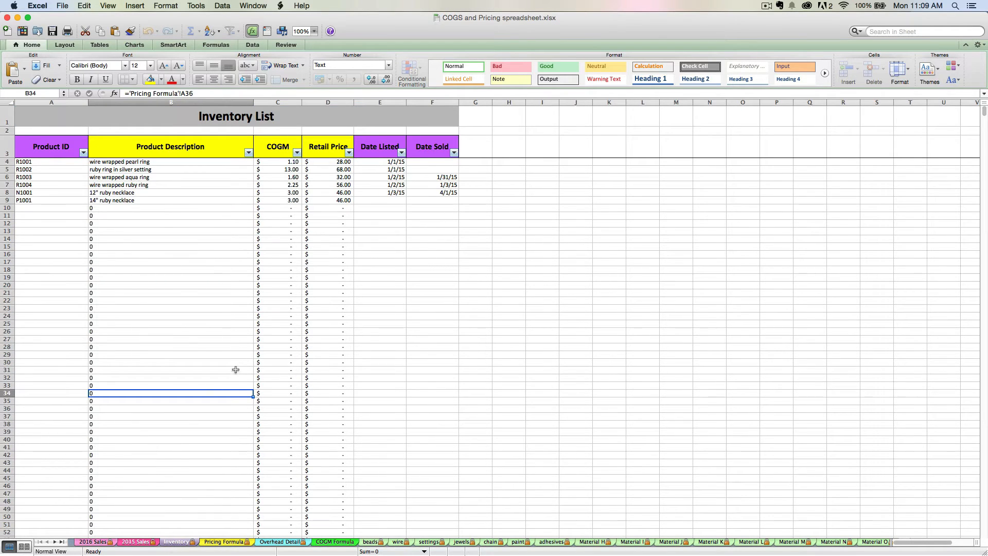
mouse_move(183, 182)
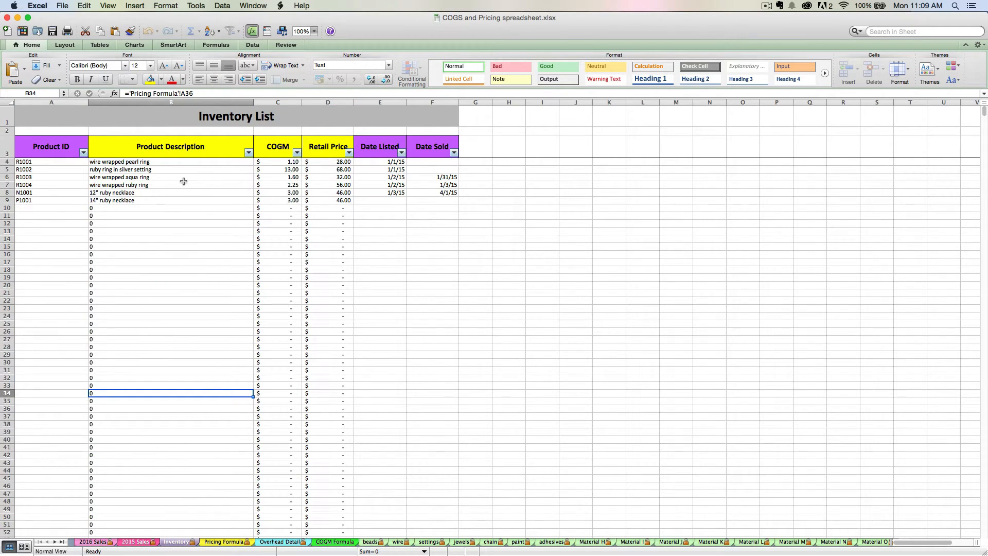
mouse_move(379, 194)
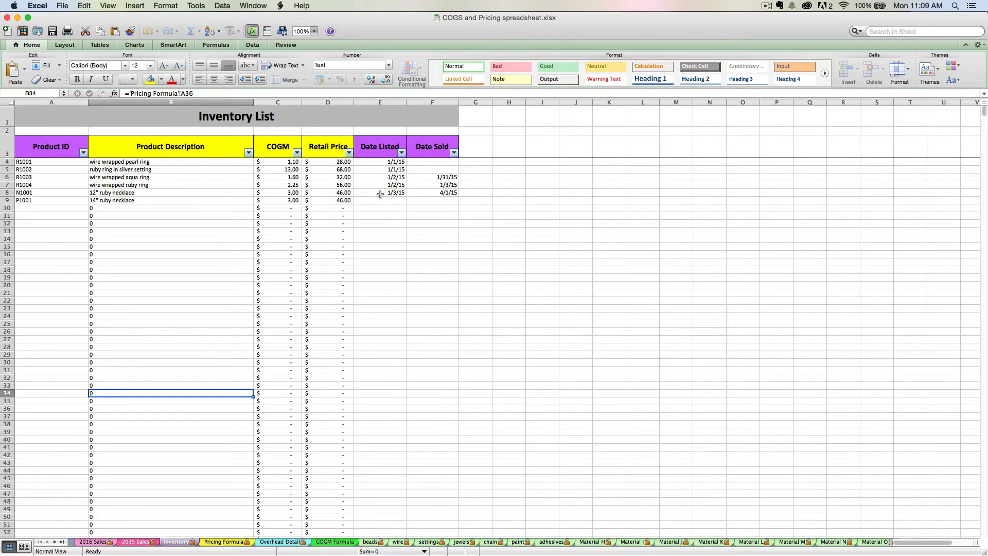
mouse_move(420, 194)
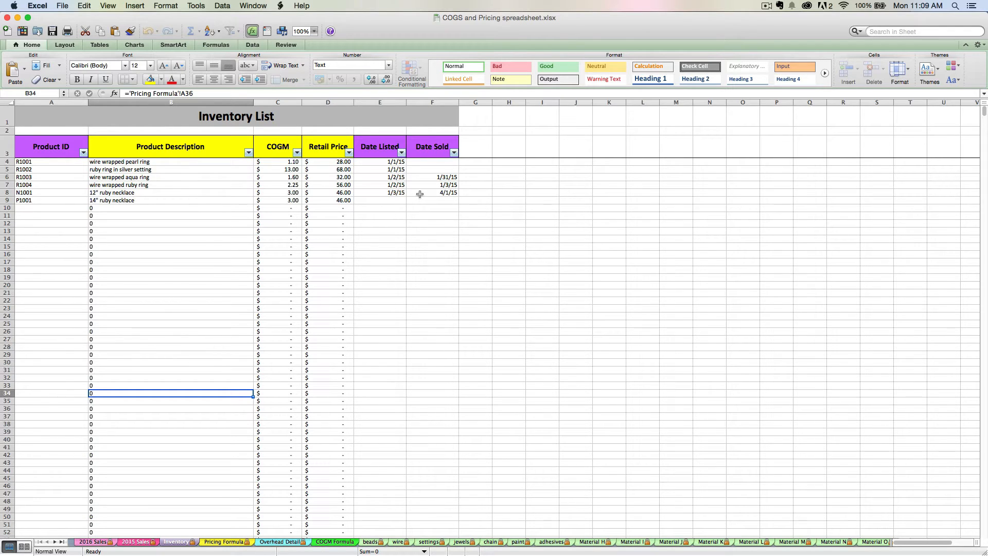
left_click(132, 545)
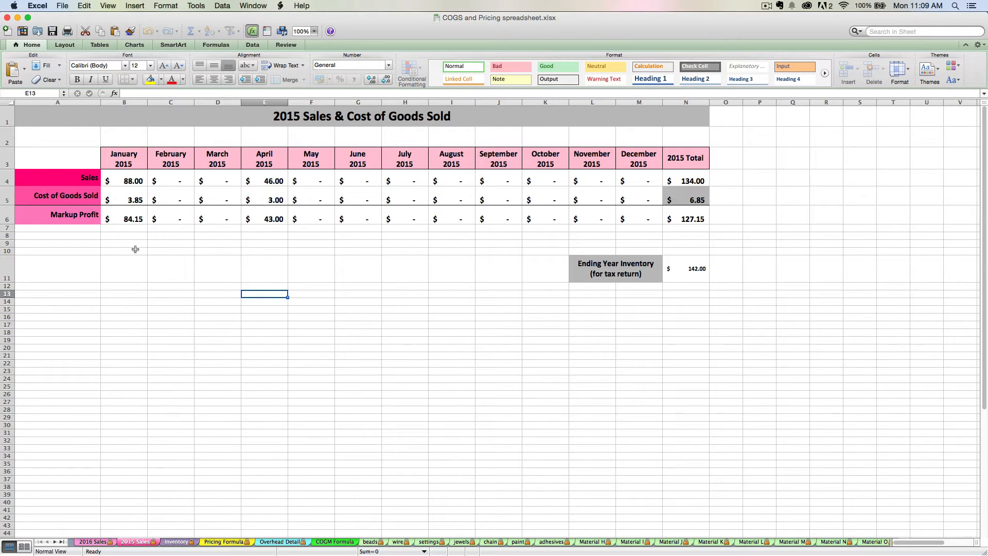
mouse_move(193, 291)
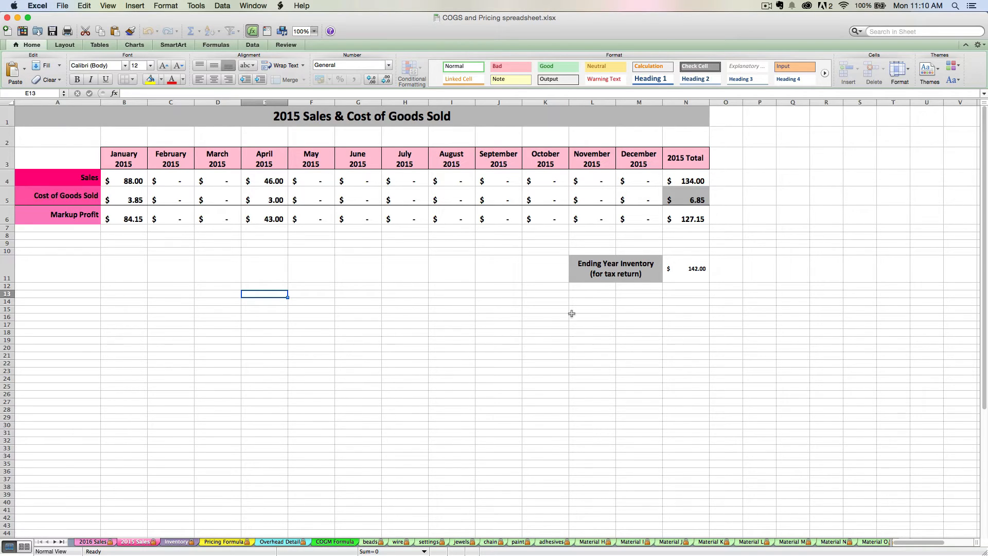
mouse_move(712, 208)
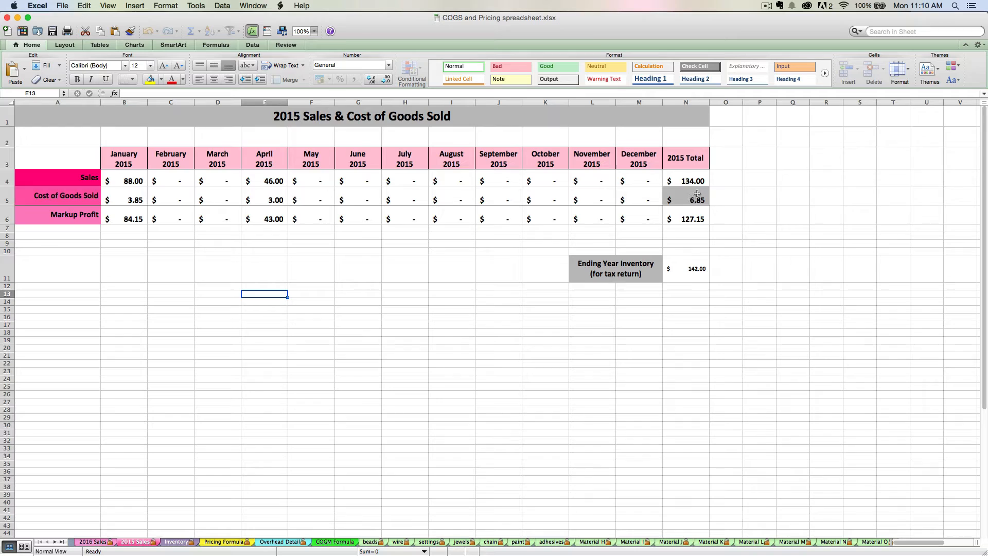
mouse_move(697, 275)
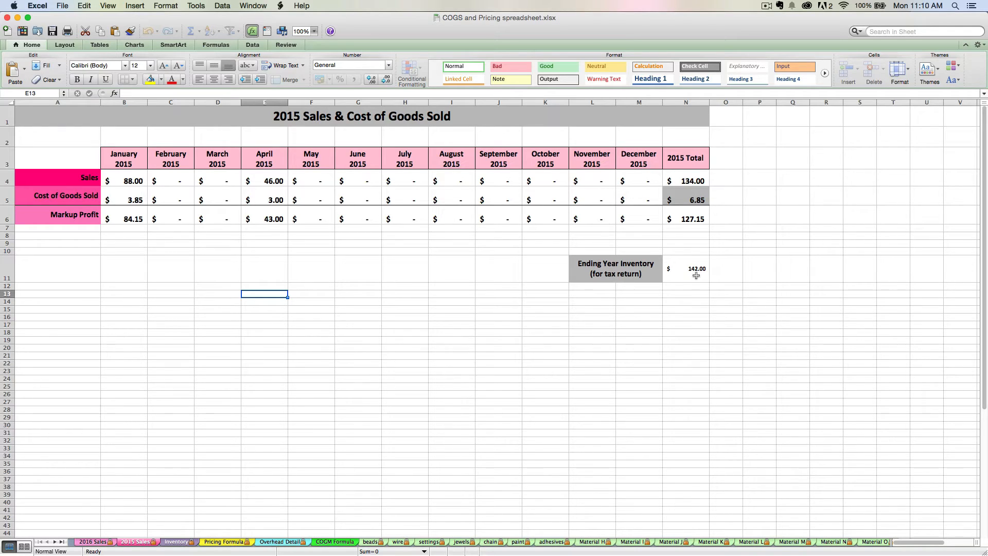
mouse_move(715, 281)
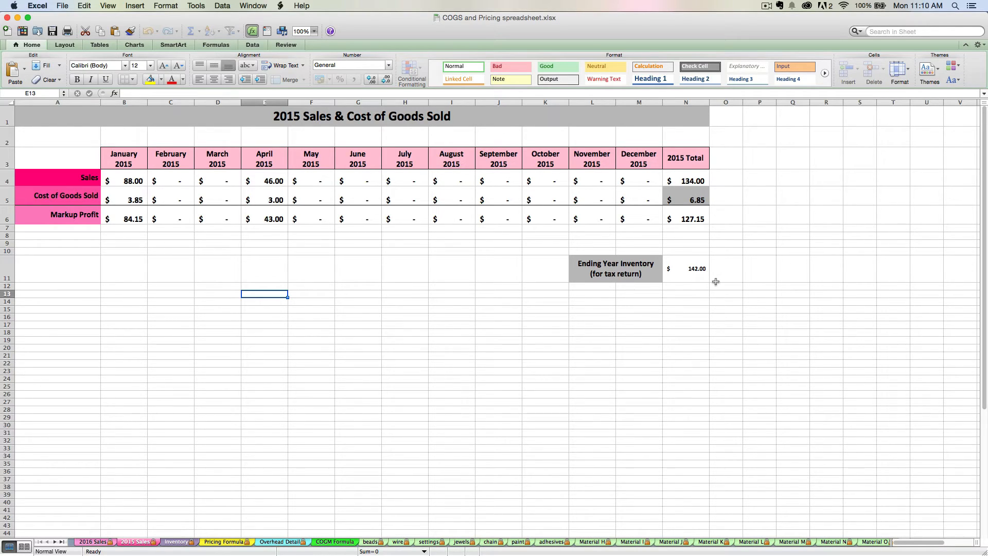
mouse_move(589, 357)
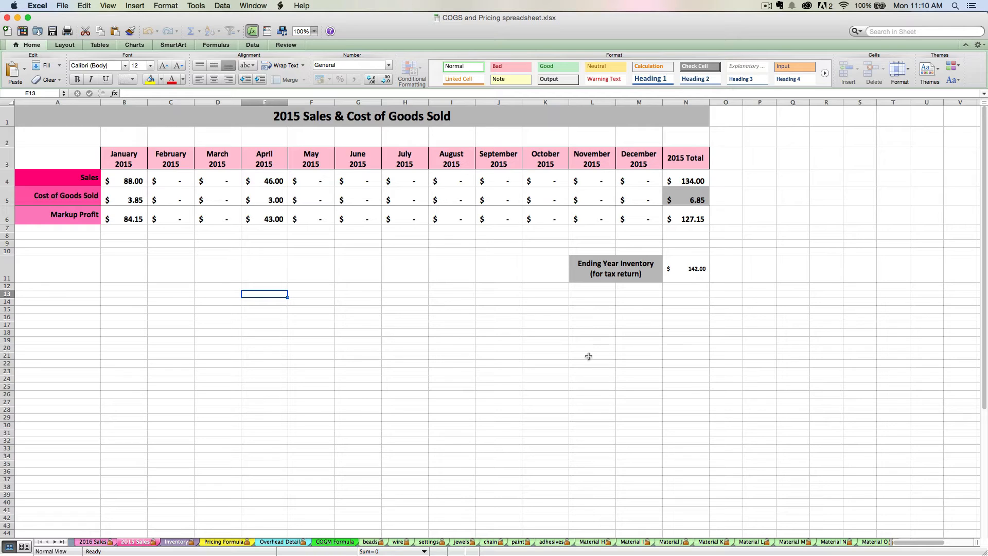
mouse_move(681, 261)
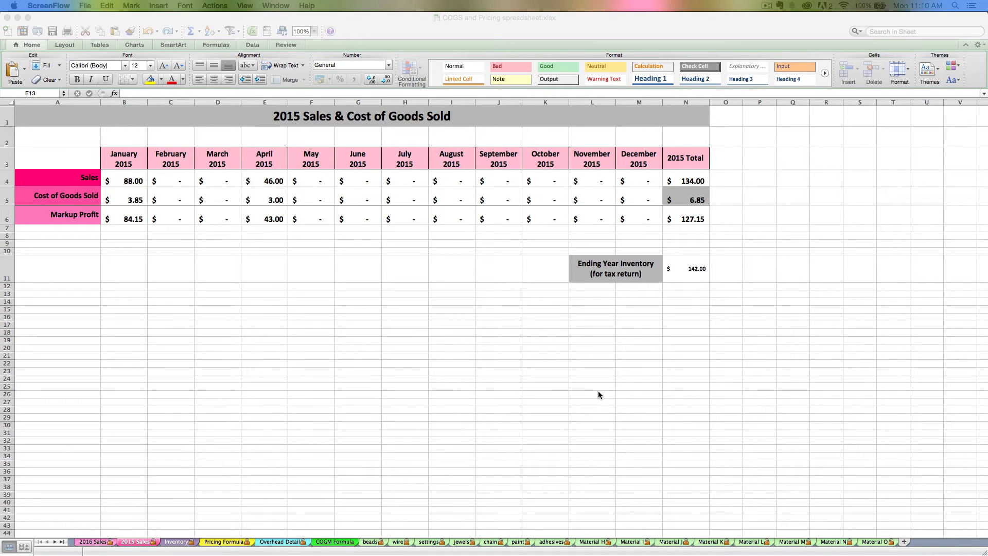
mouse_move(493, 425)
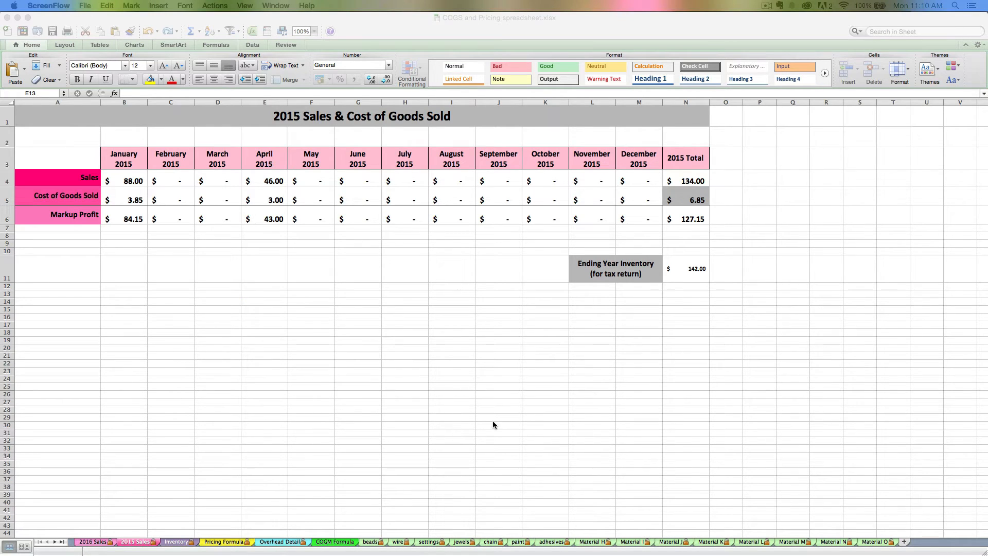
mouse_move(370, 510)
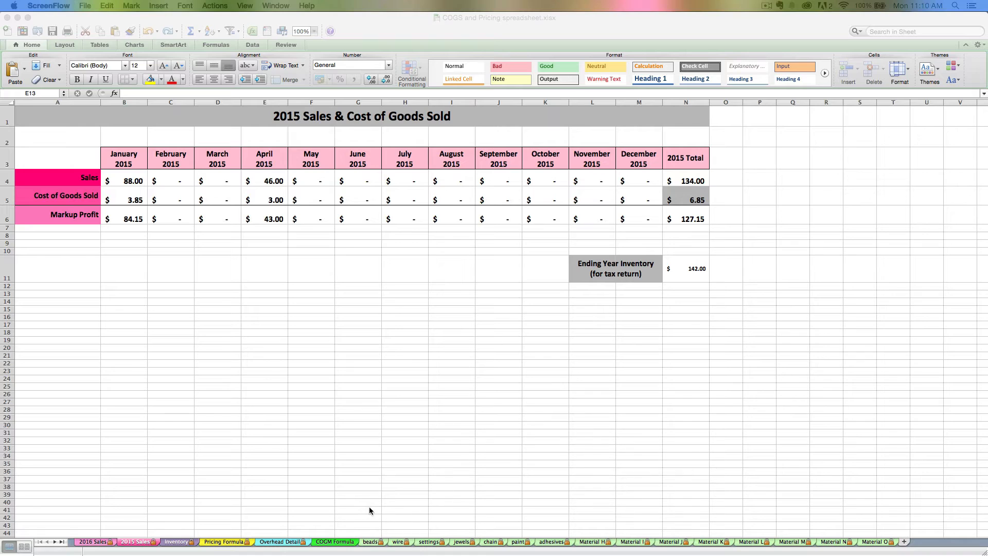
mouse_move(380, 507)
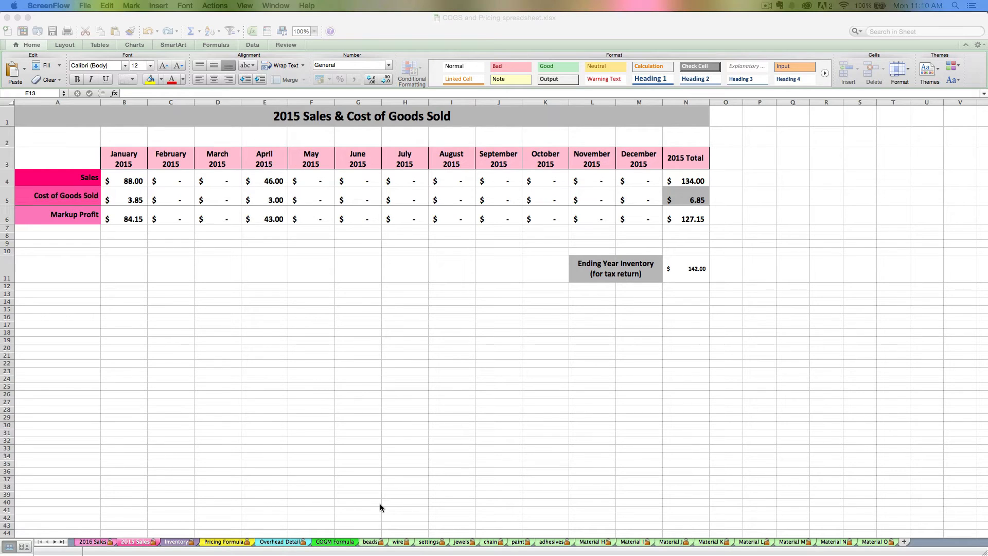
mouse_move(572, 546)
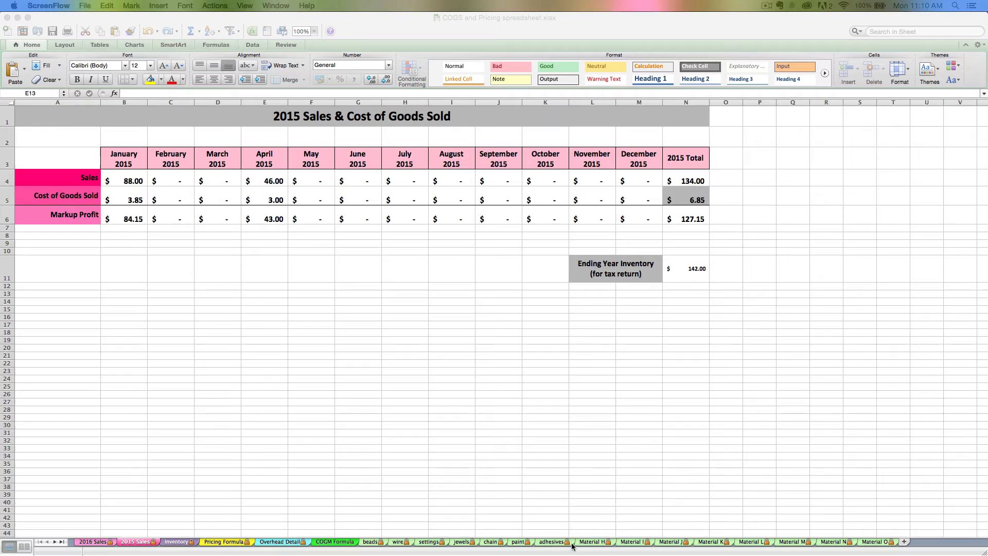
mouse_move(412, 539)
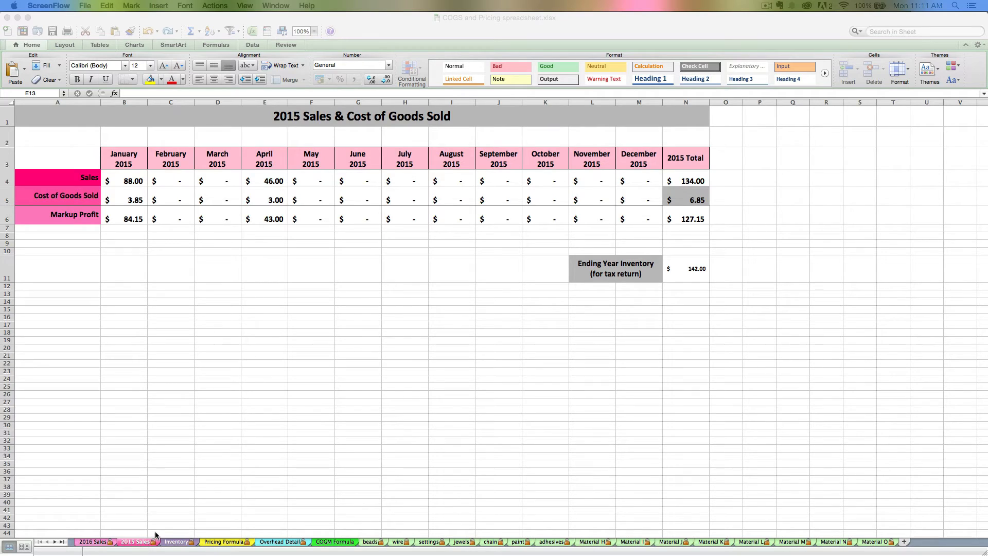
mouse_move(191, 528)
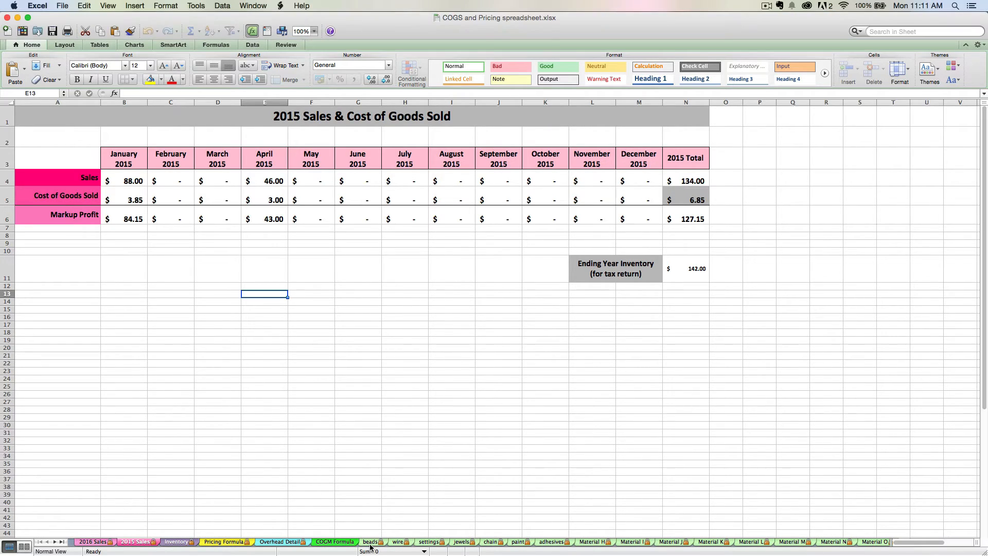
left_click(371, 542)
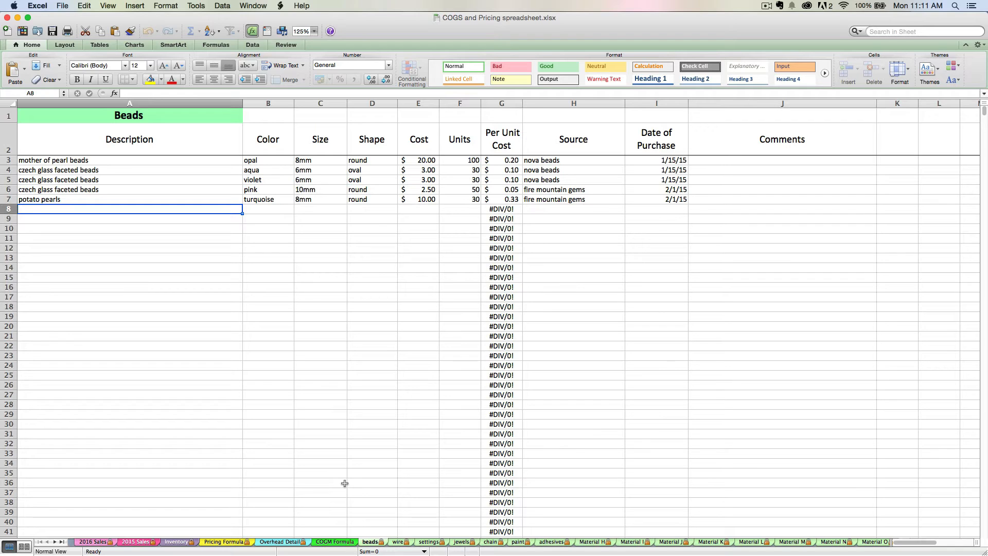
mouse_move(356, 390)
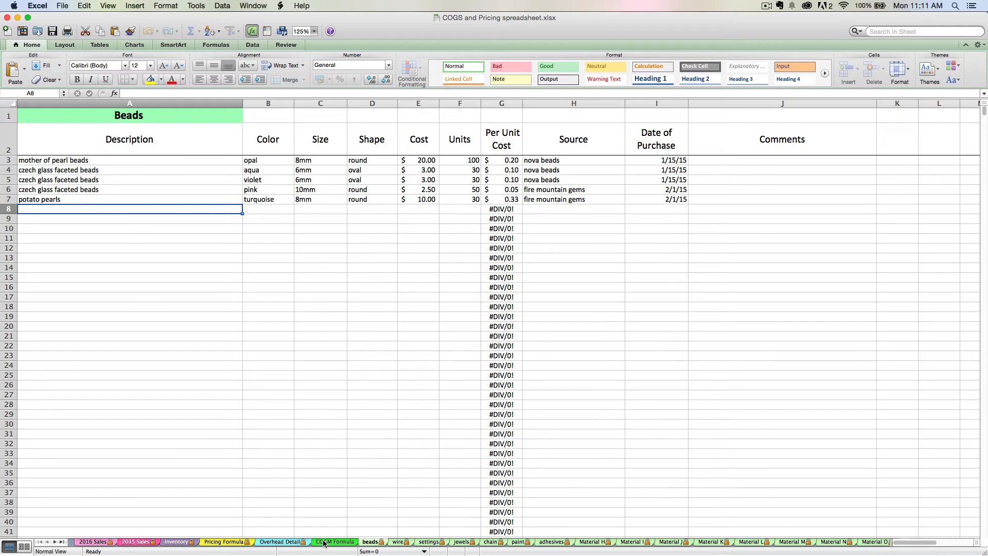
left_click(334, 542)
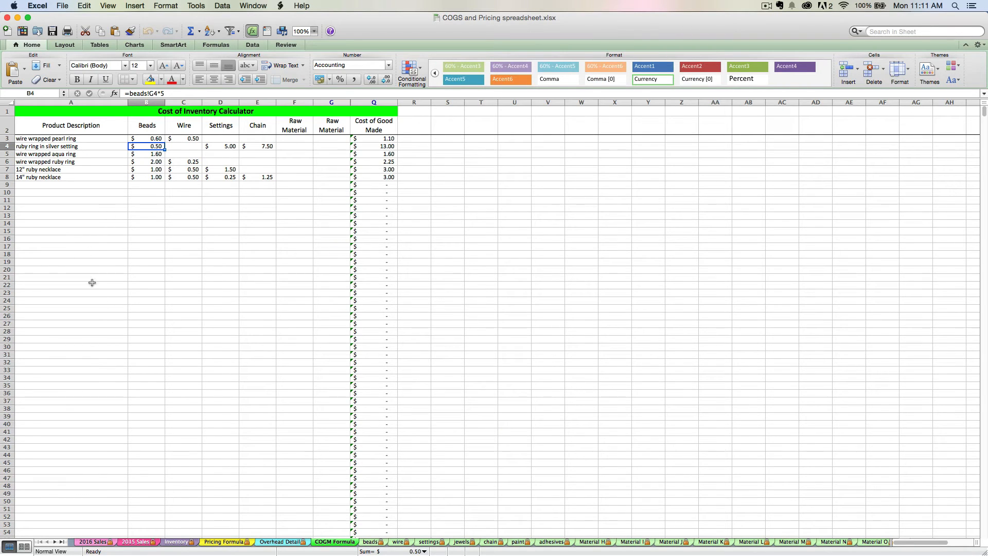
left_click(226, 541)
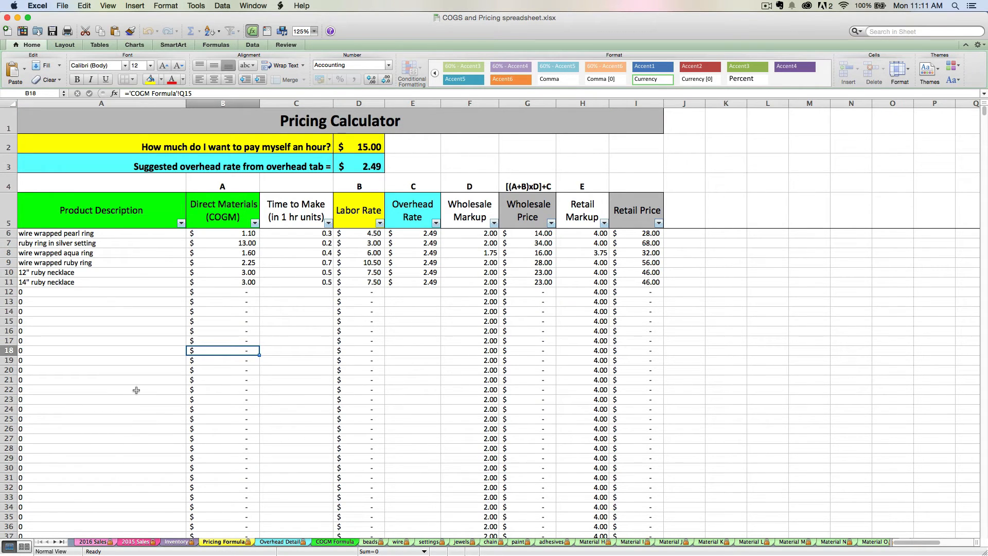
left_click(175, 546)
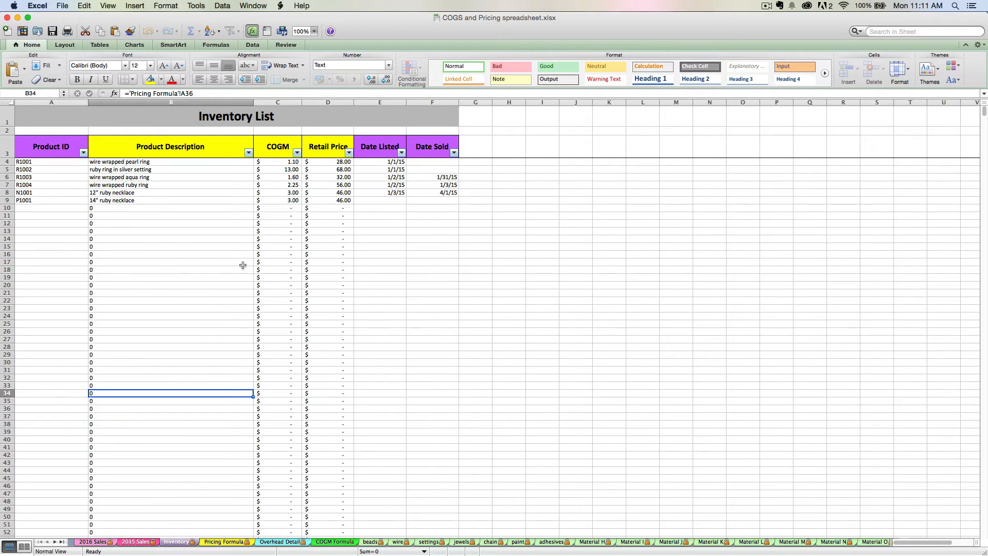
mouse_move(384, 474)
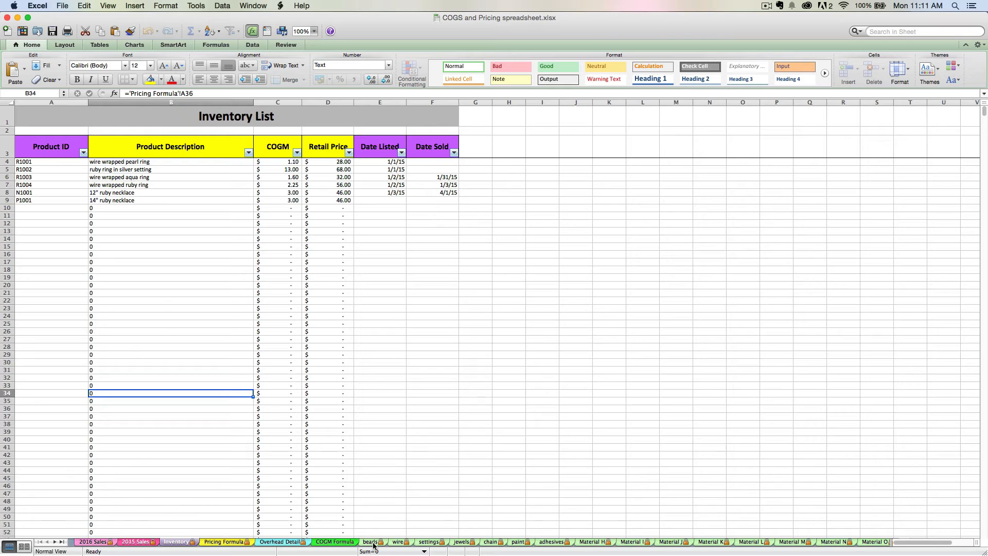
mouse_move(366, 486)
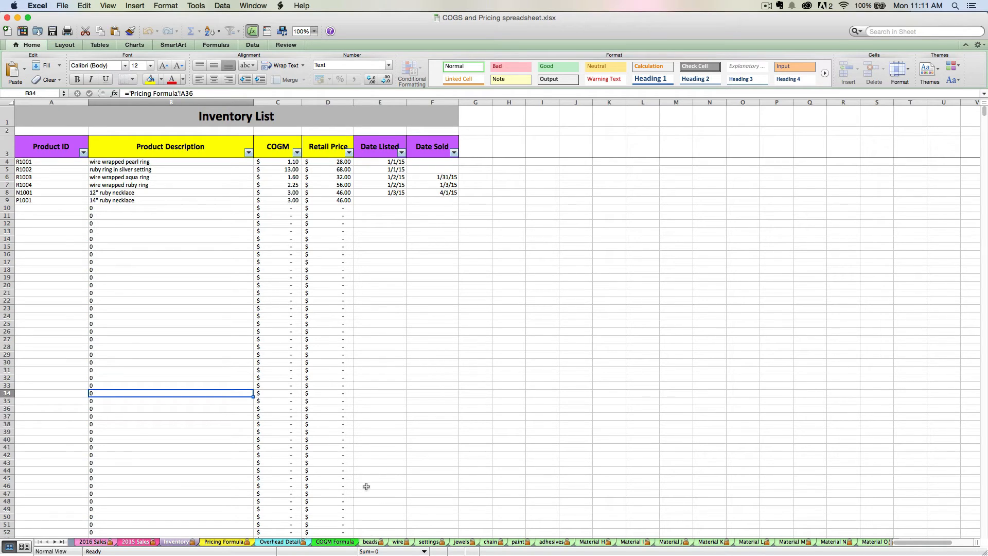
mouse_move(371, 531)
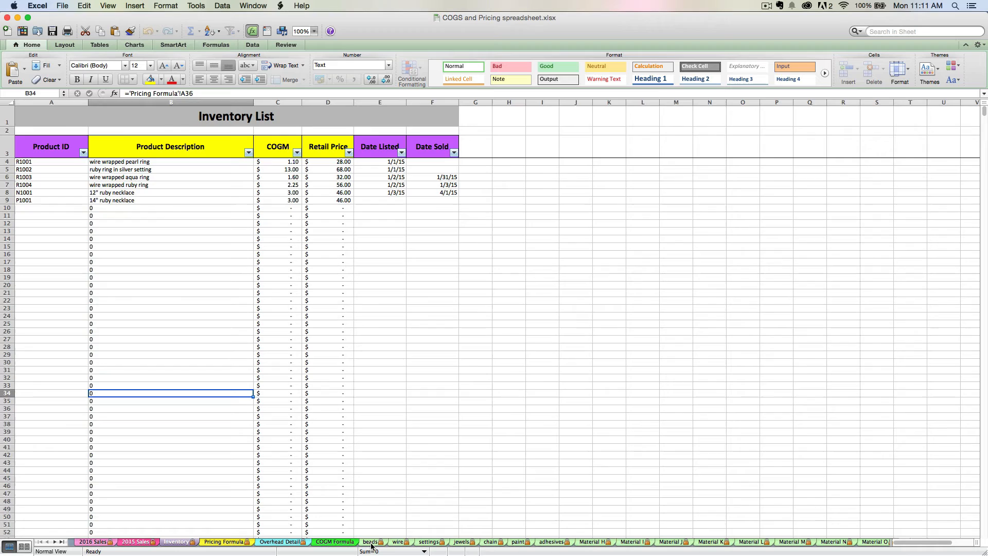
- Browse the beads, wire and settings raw-material sheets
left_click(371, 542)
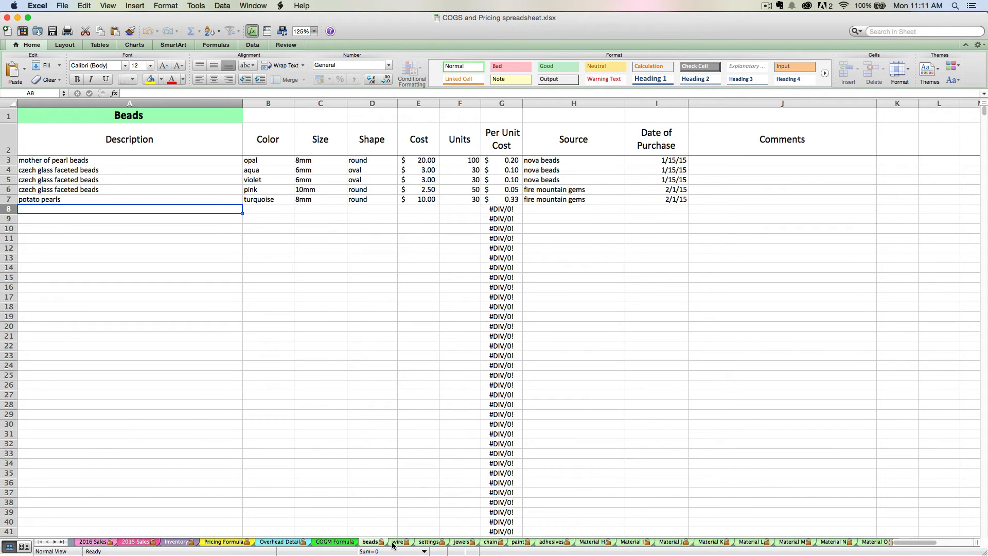
left_click(398, 541)
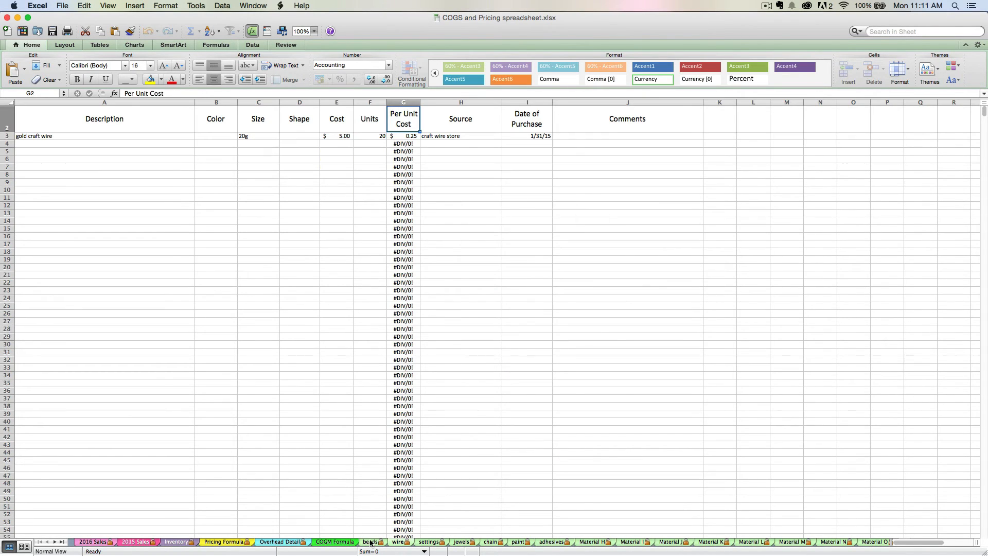
left_click(429, 541)
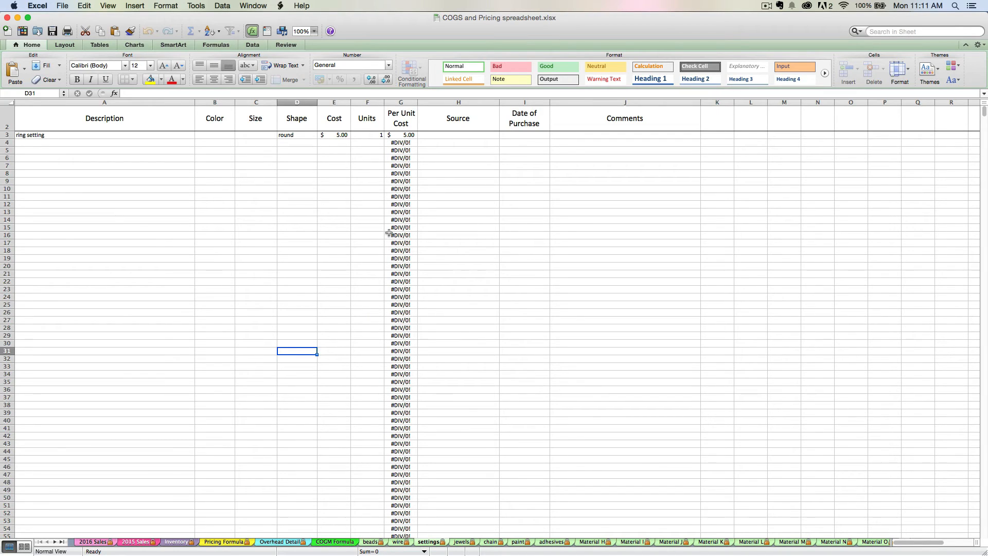
mouse_move(382, 260)
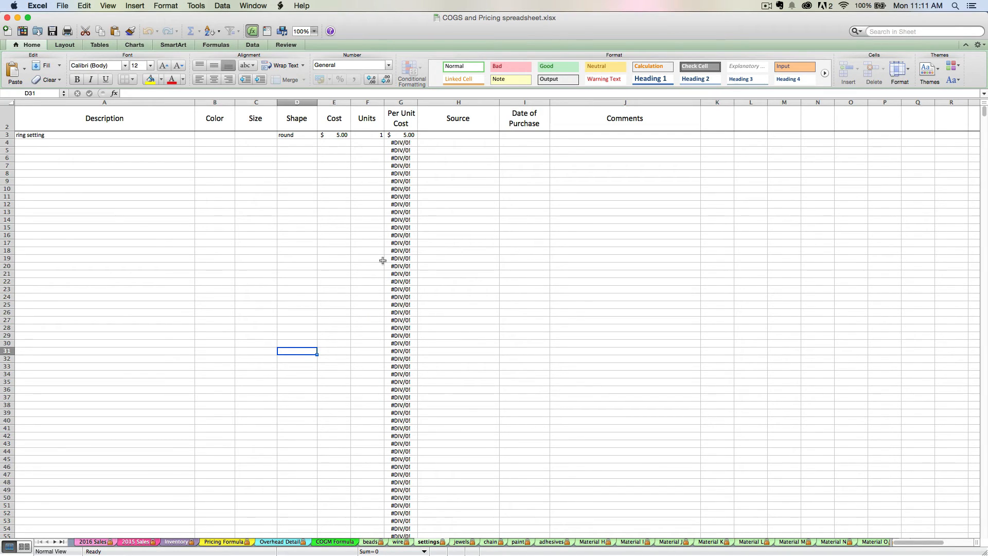
- Check the Cost of Inventory Calculator totals, then return to the Pricing Calculator
left_click(334, 541)
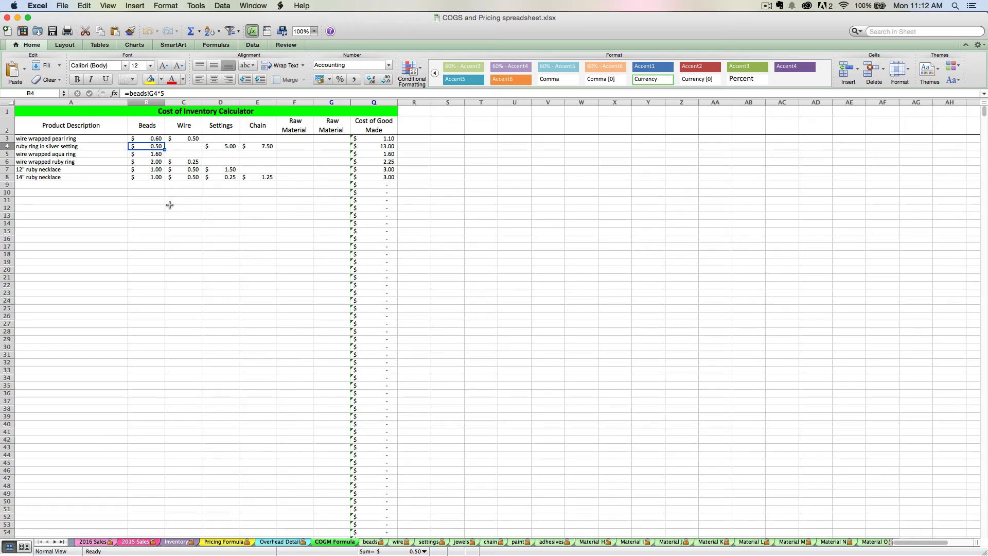
left_click(70, 185)
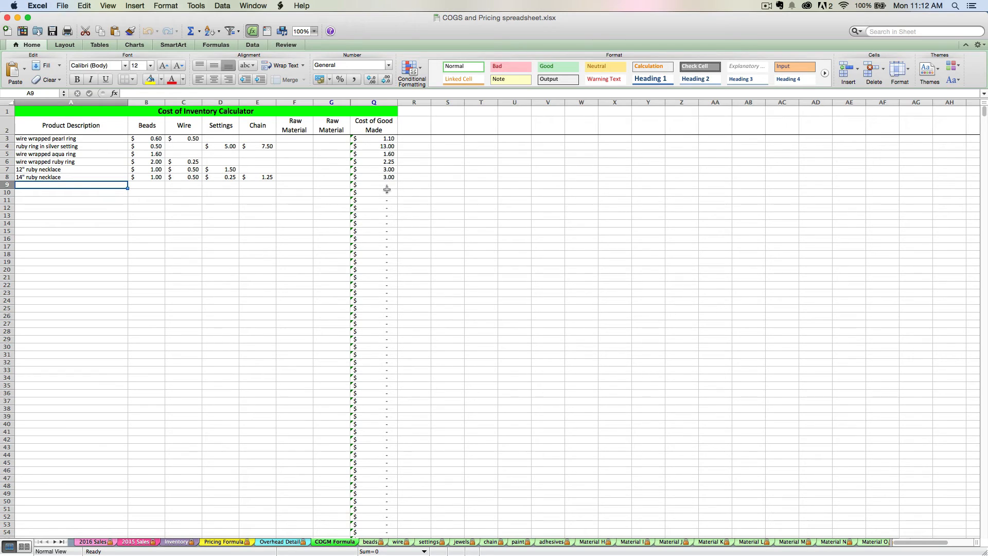
mouse_move(368, 187)
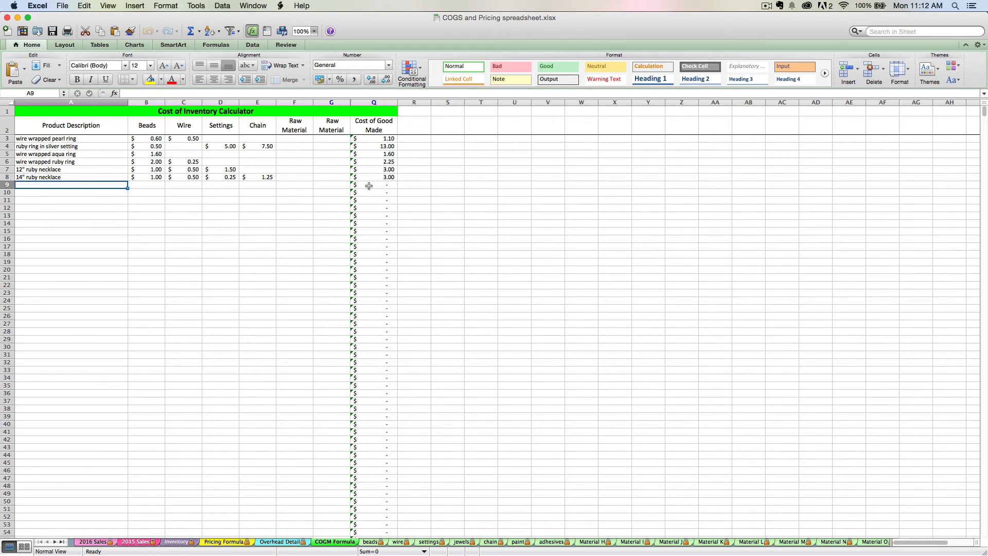
mouse_move(353, 299)
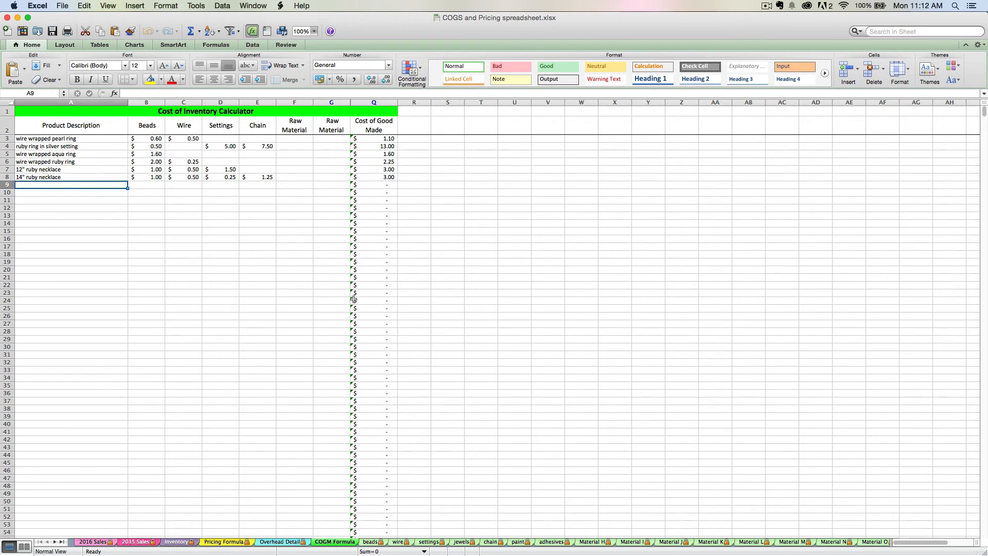
left_click(223, 542)
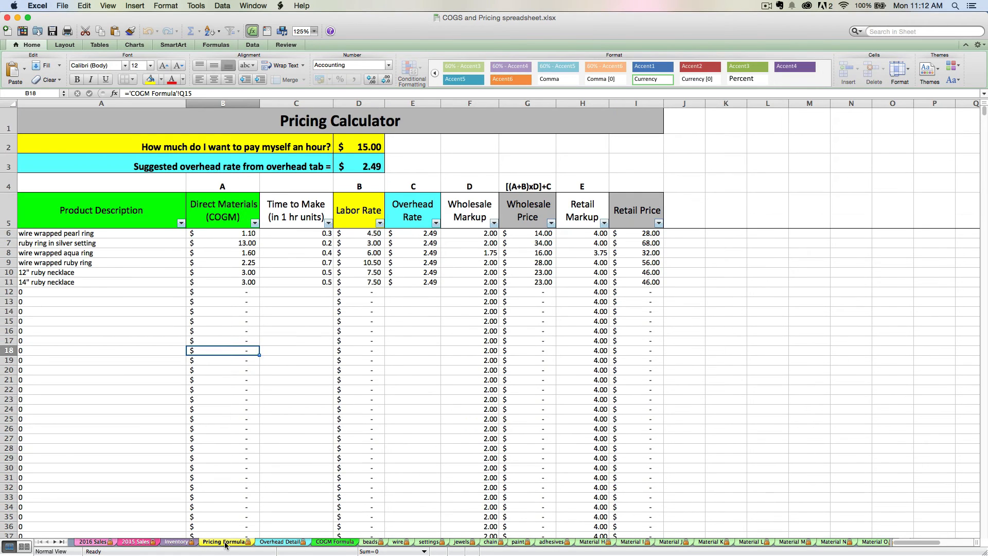
mouse_move(291, 225)
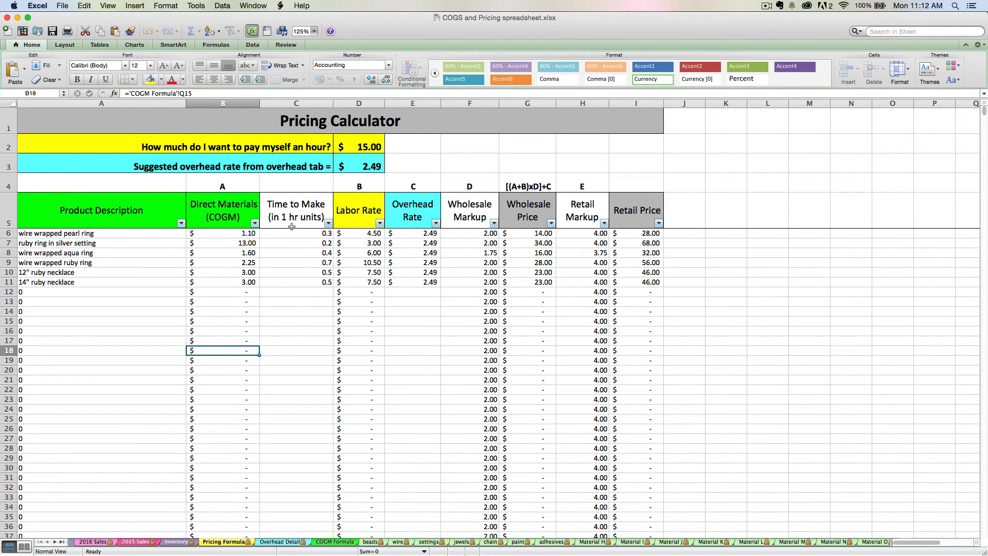
mouse_move(249, 262)
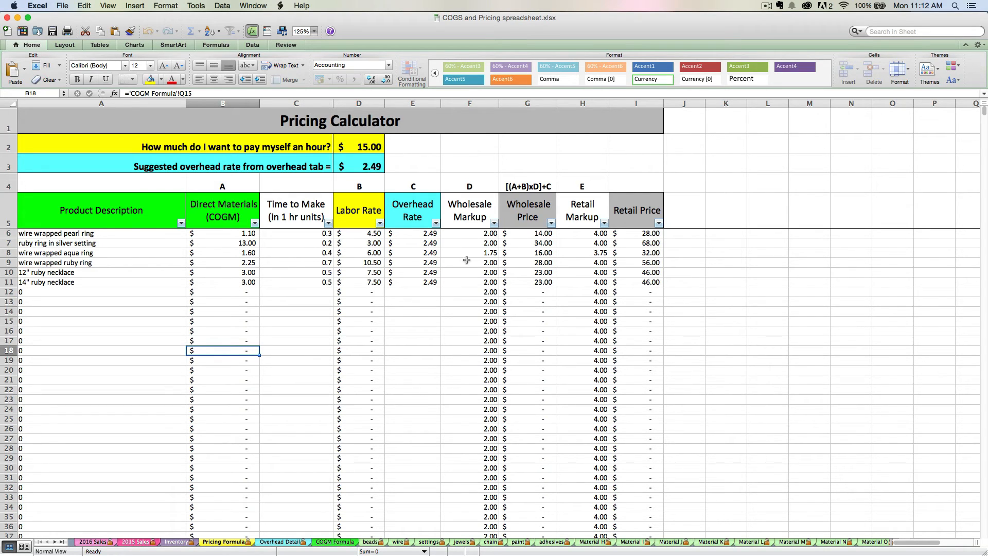
mouse_move(595, 269)
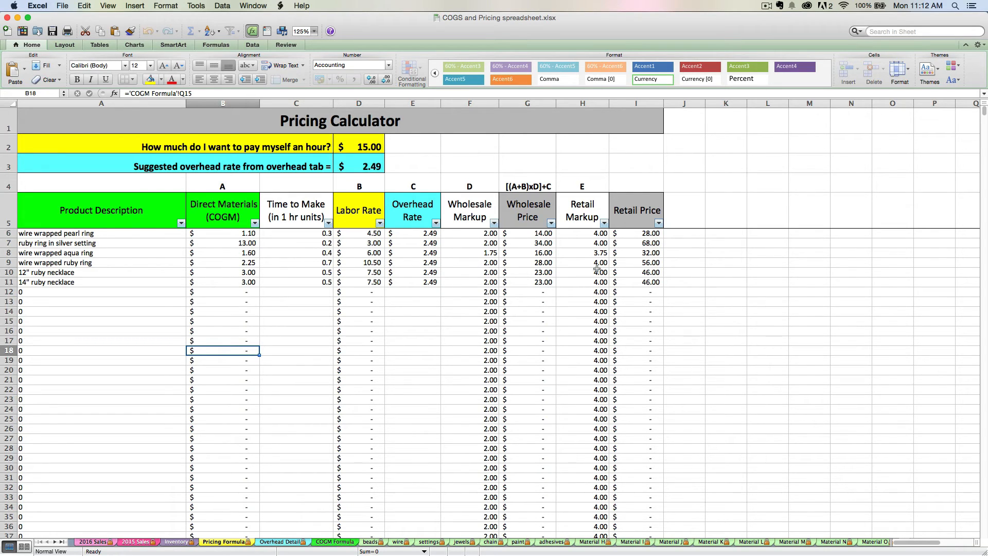
mouse_move(591, 267)
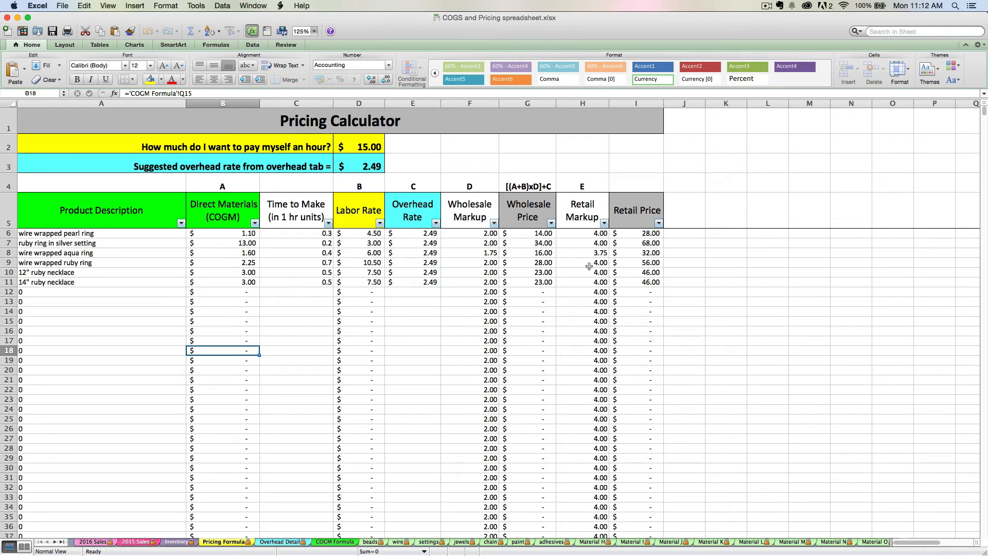
mouse_move(306, 332)
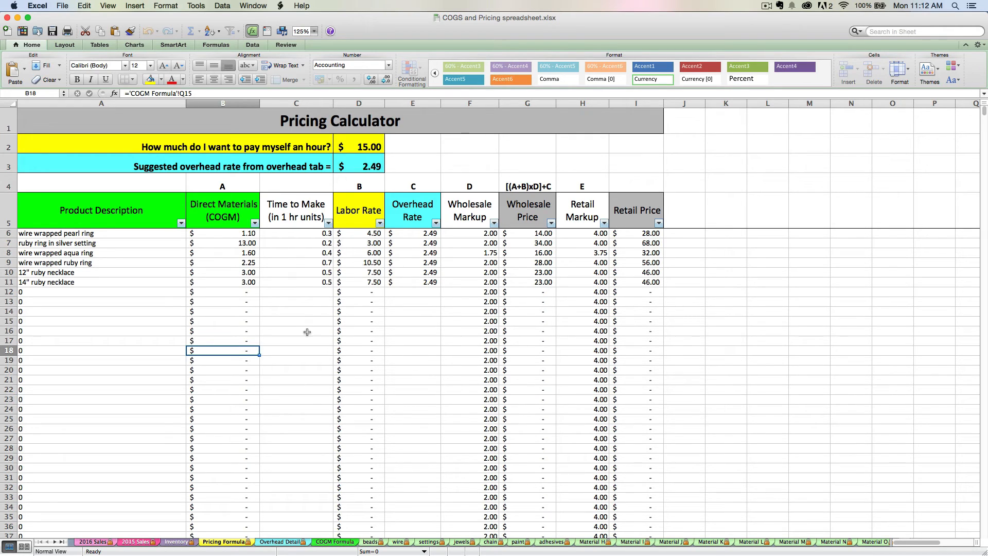
mouse_move(283, 429)
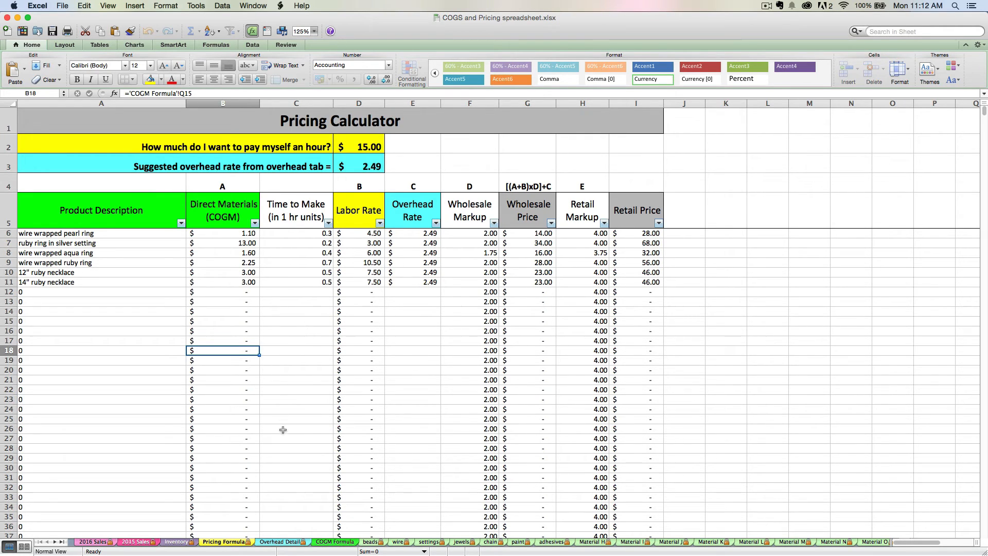
- Trace the 2.49 overhead rate into Pricing Calculator cell D3, then view the Inventory List
left_click(282, 541)
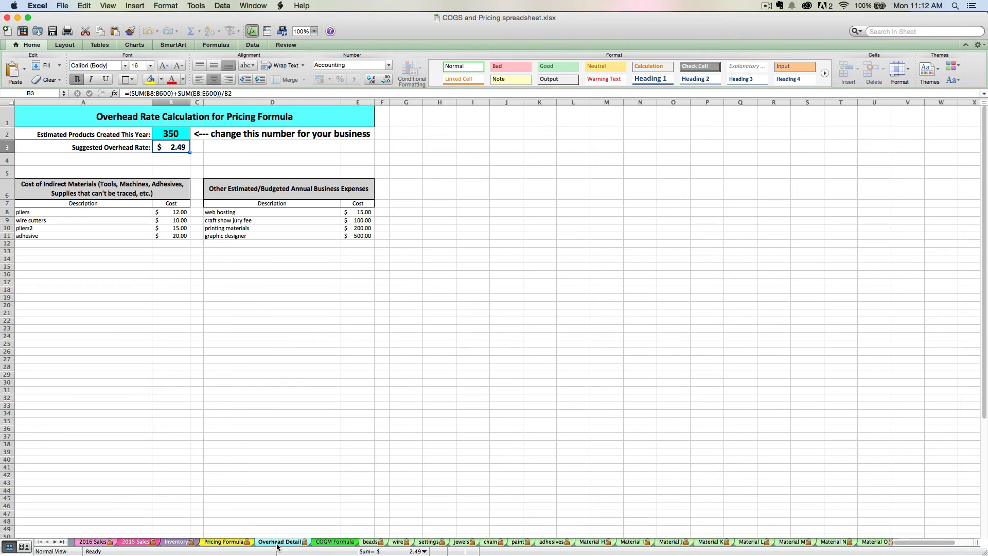
mouse_move(243, 305)
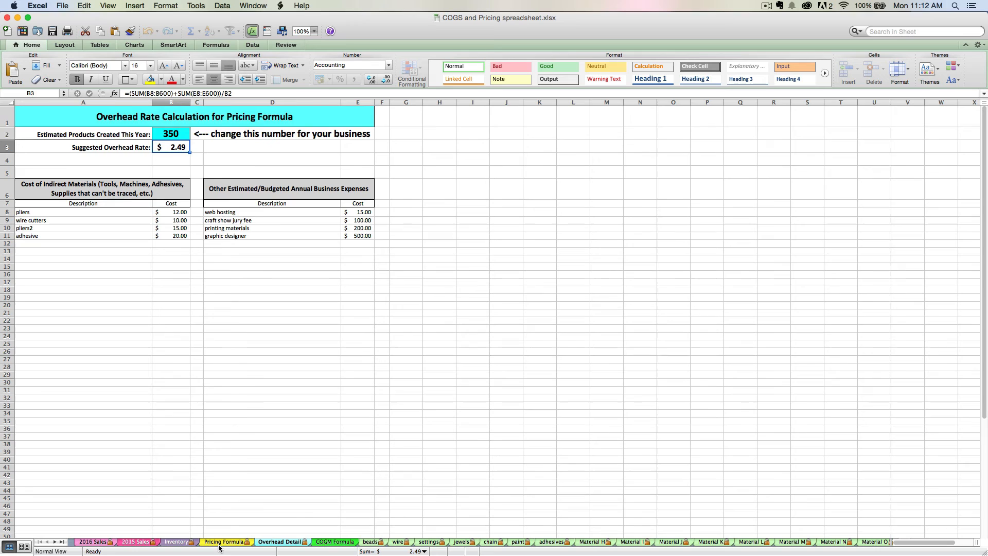
left_click(224, 542)
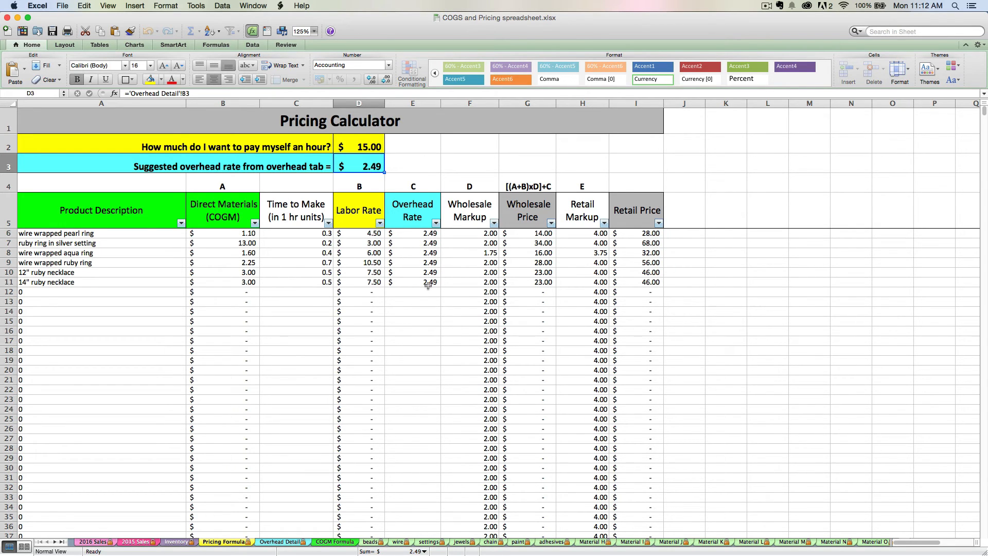
left_click(176, 541)
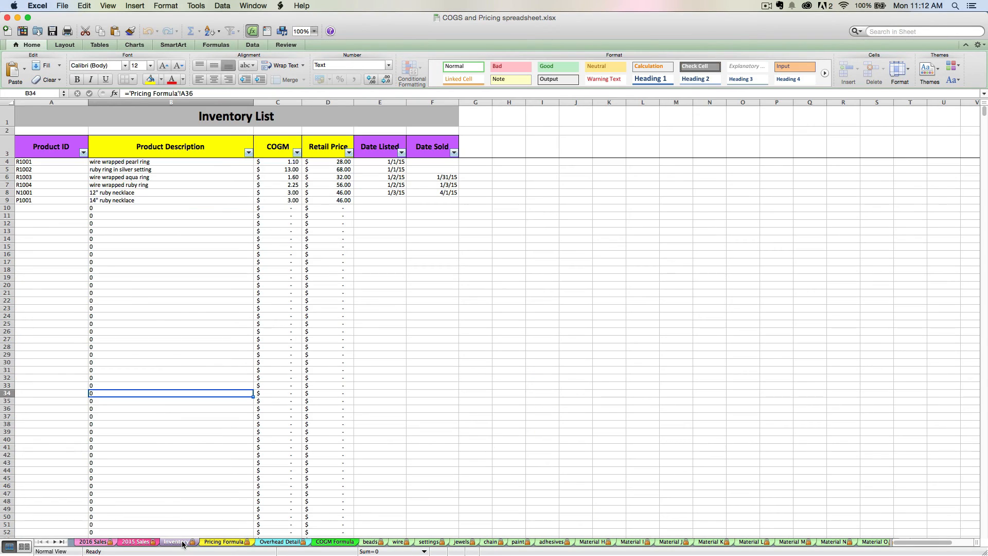
mouse_move(179, 177)
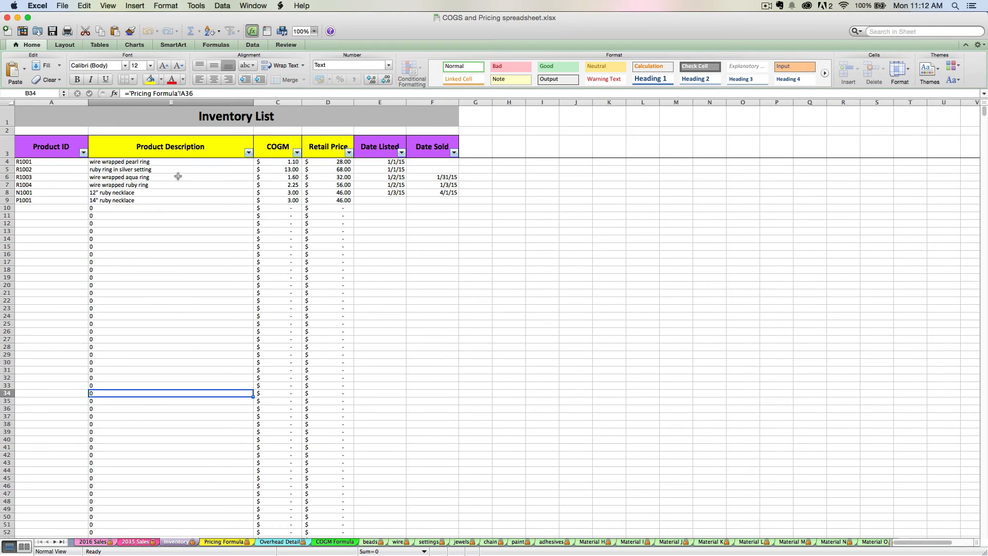
mouse_move(187, 182)
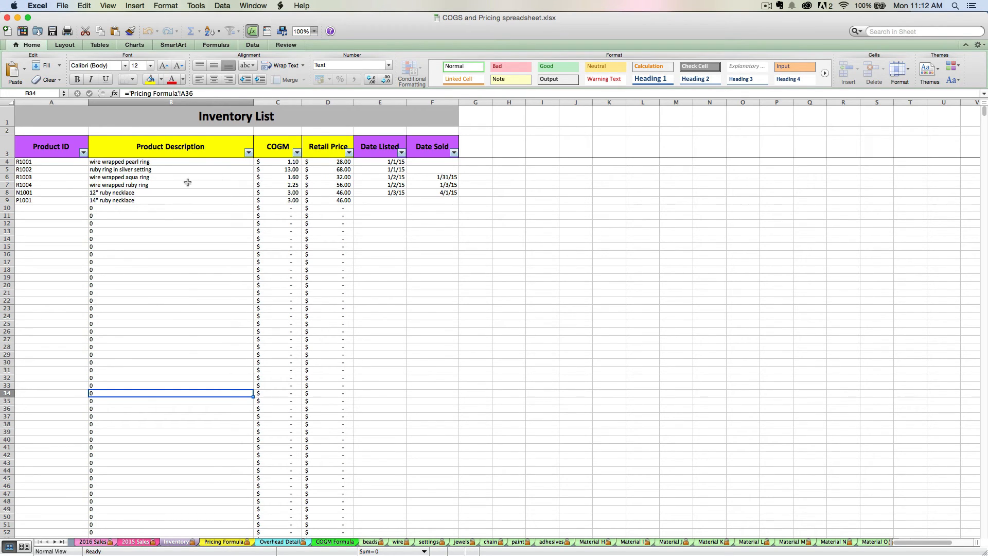
mouse_move(410, 182)
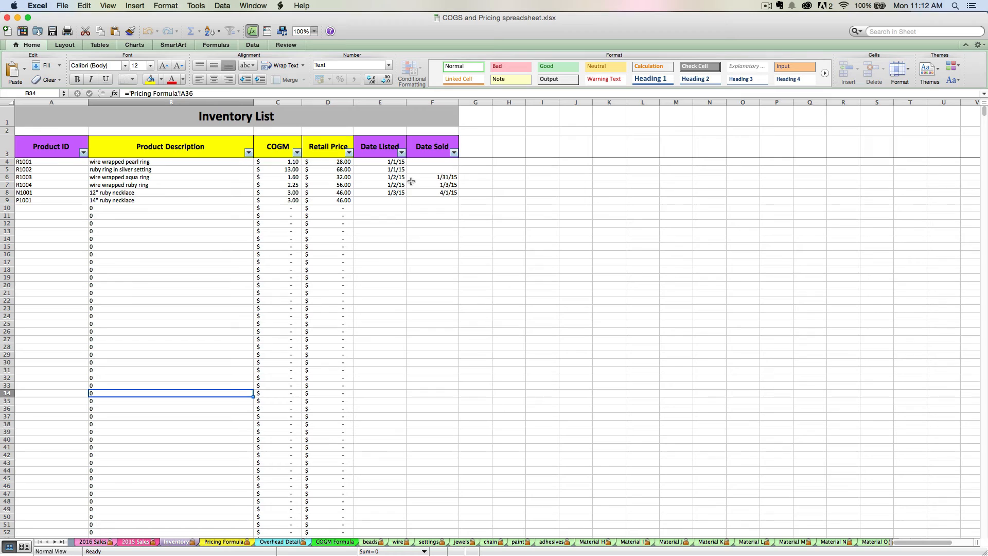
mouse_move(410, 192)
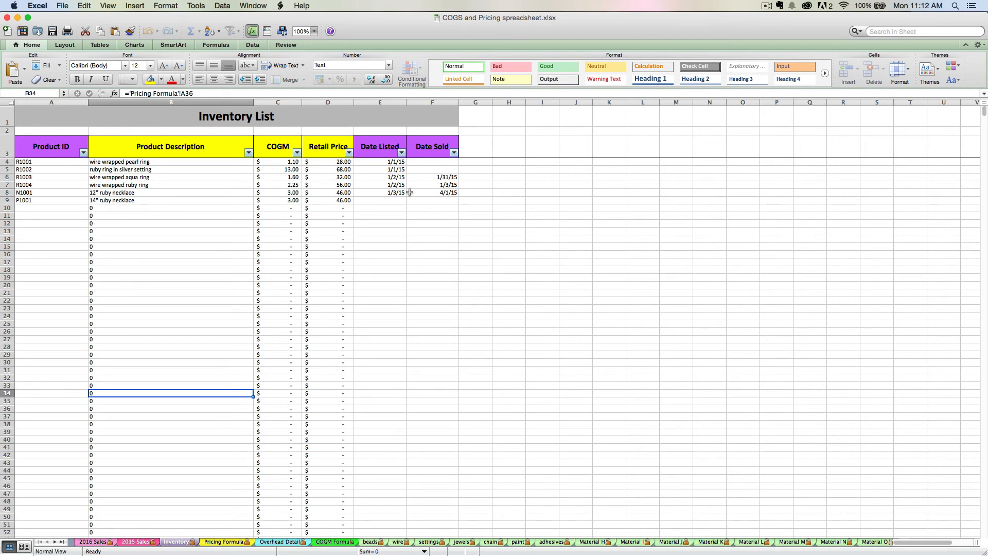
mouse_move(164, 494)
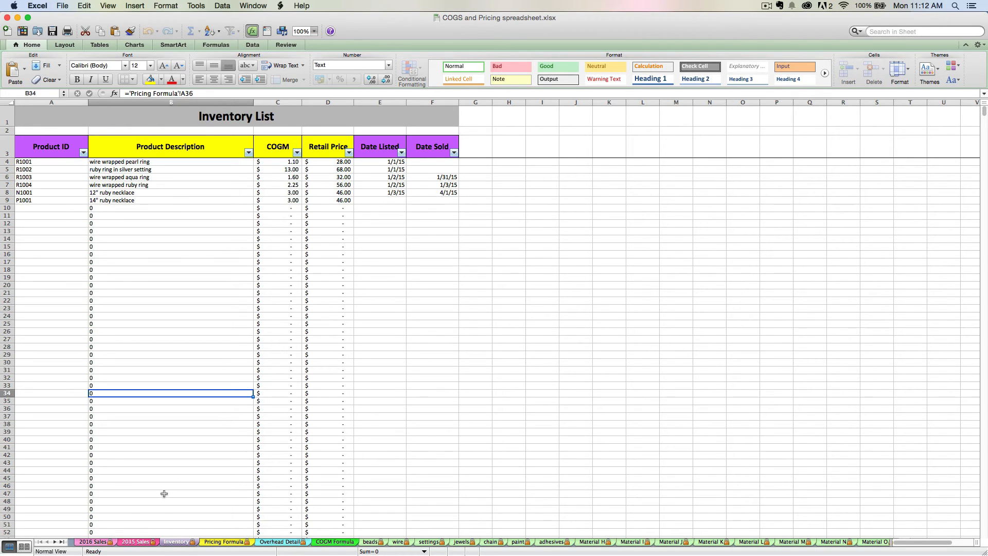
mouse_move(414, 180)
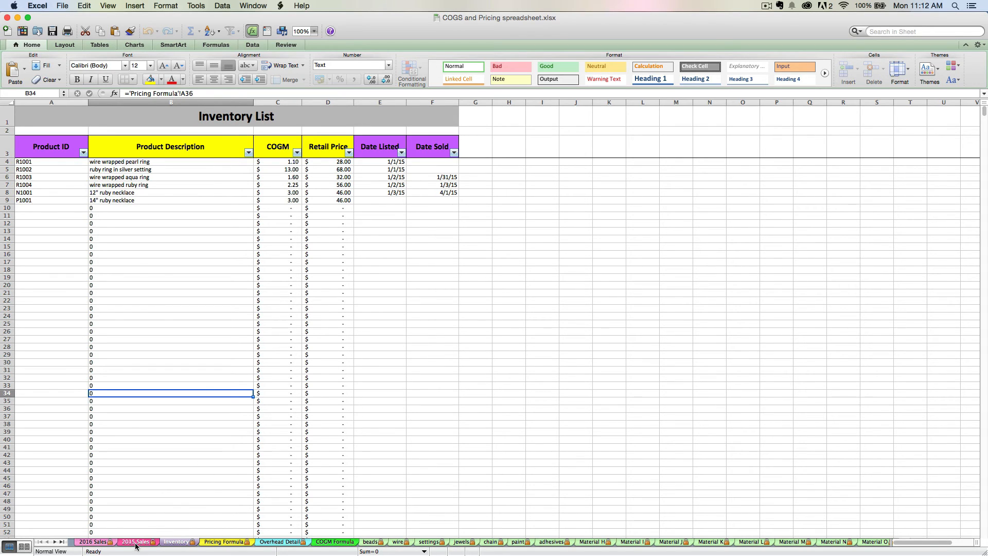
- Show the 2015 Sales summary with 134.00 sales and 142.00 ending-year inventory
left_click(136, 542)
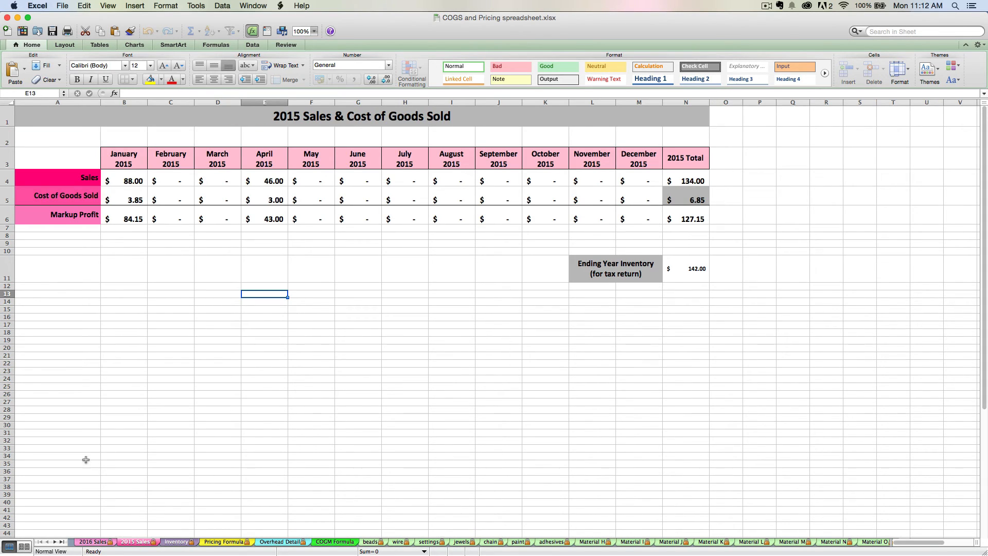
mouse_move(148, 191)
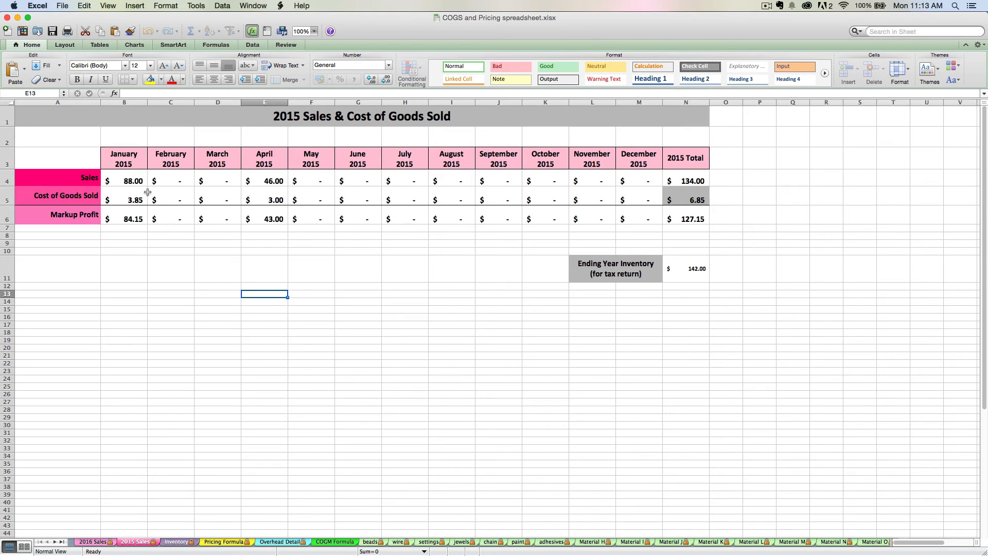
mouse_move(140, 175)
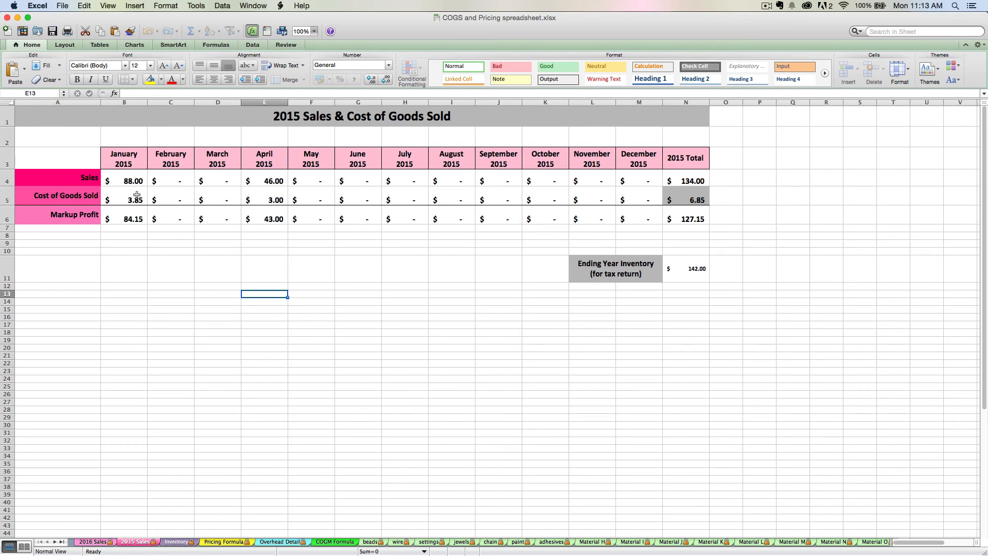
mouse_move(132, 181)
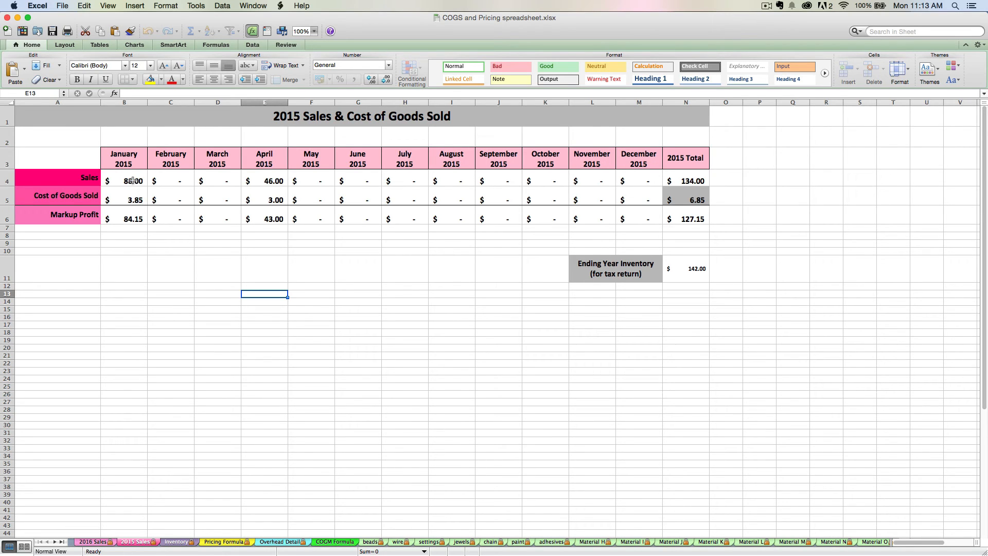